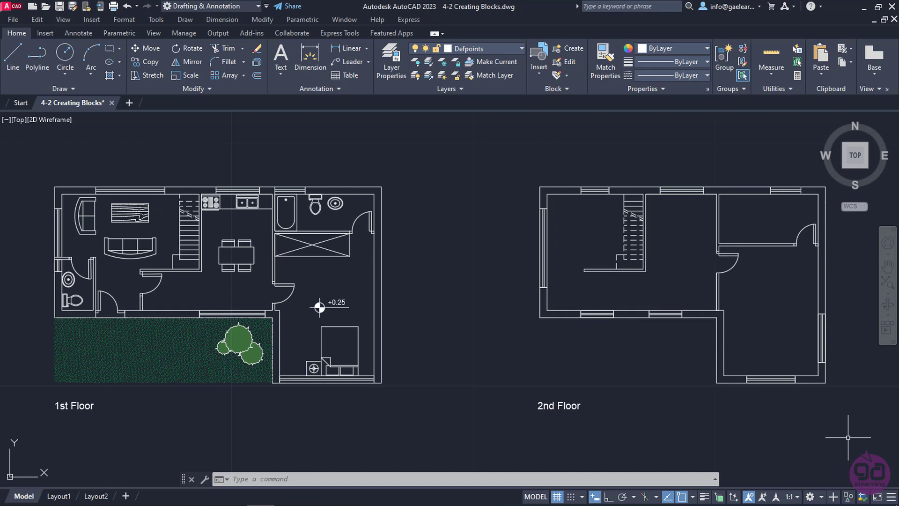
mouse_move(843, 437)
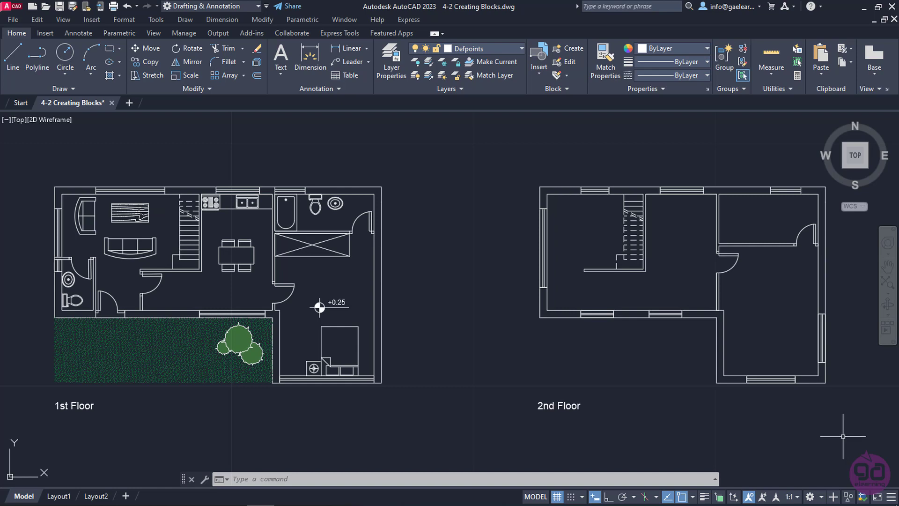
mouse_move(834, 433)
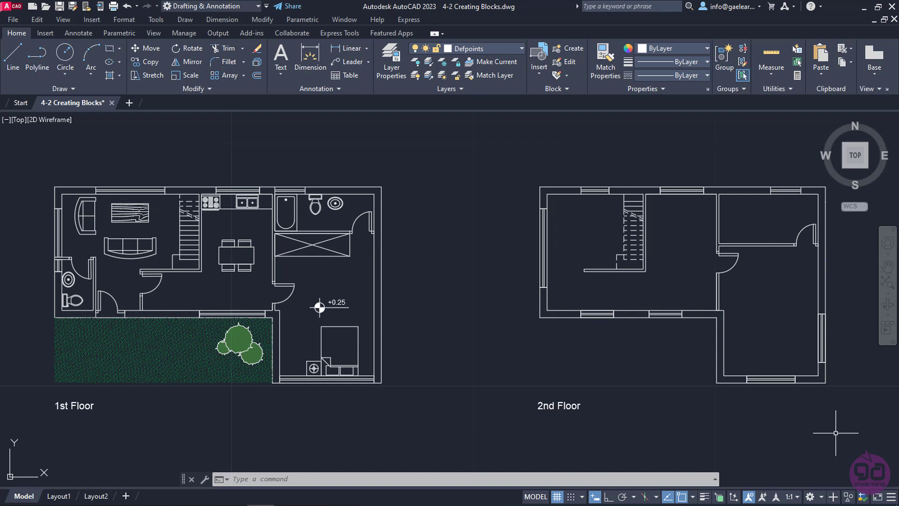
mouse_move(564, 373)
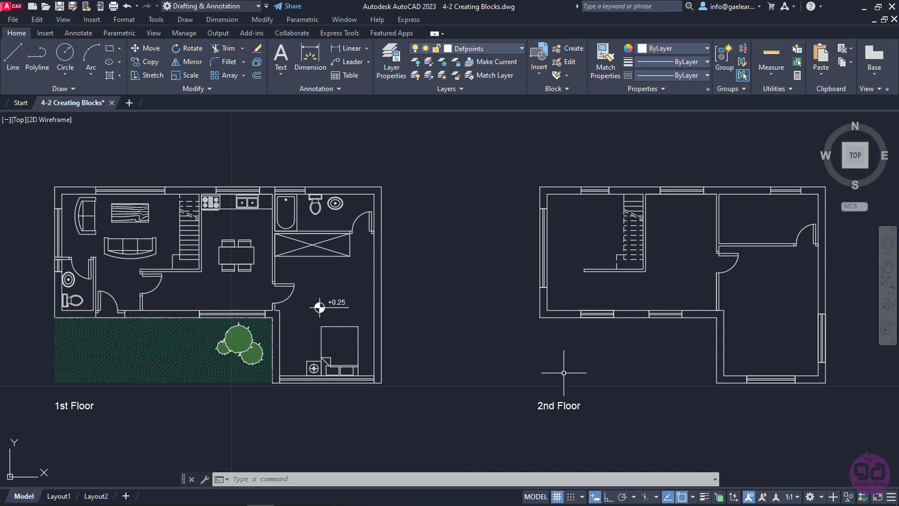
mouse_move(470, 368)
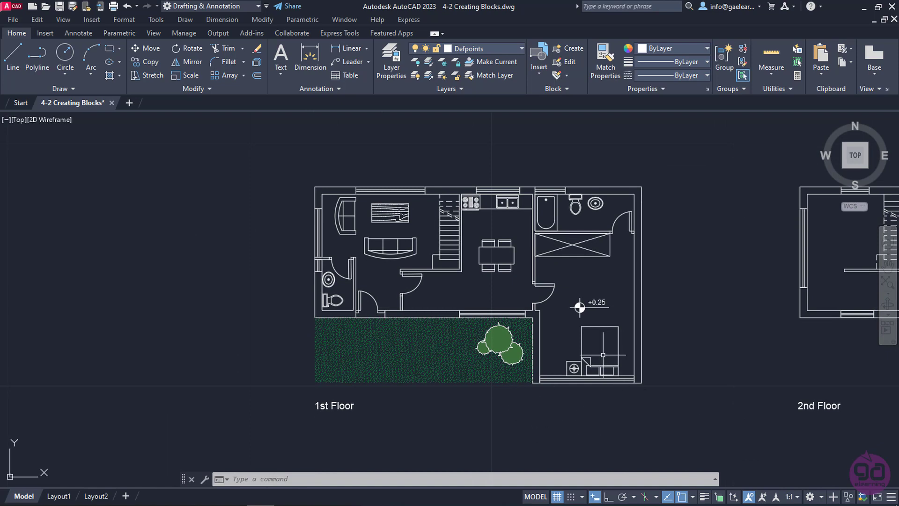
mouse_move(557, 321)
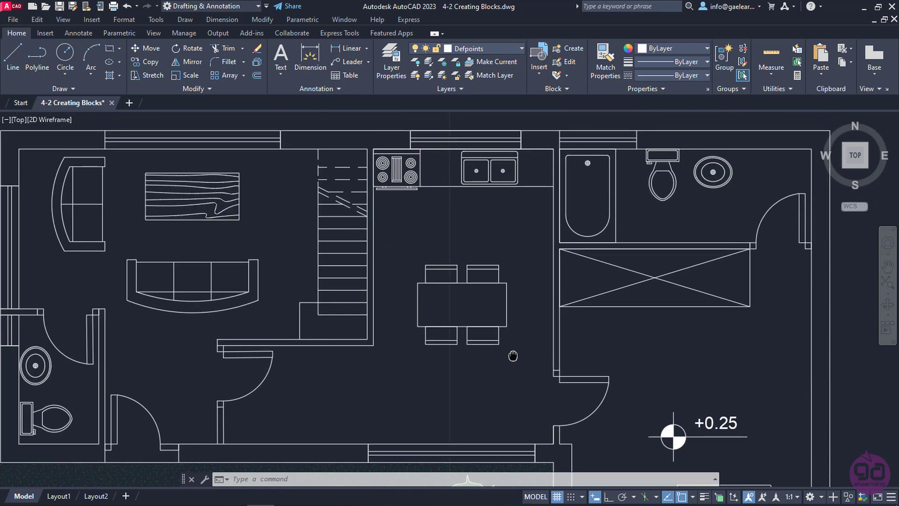
mouse_move(415, 292)
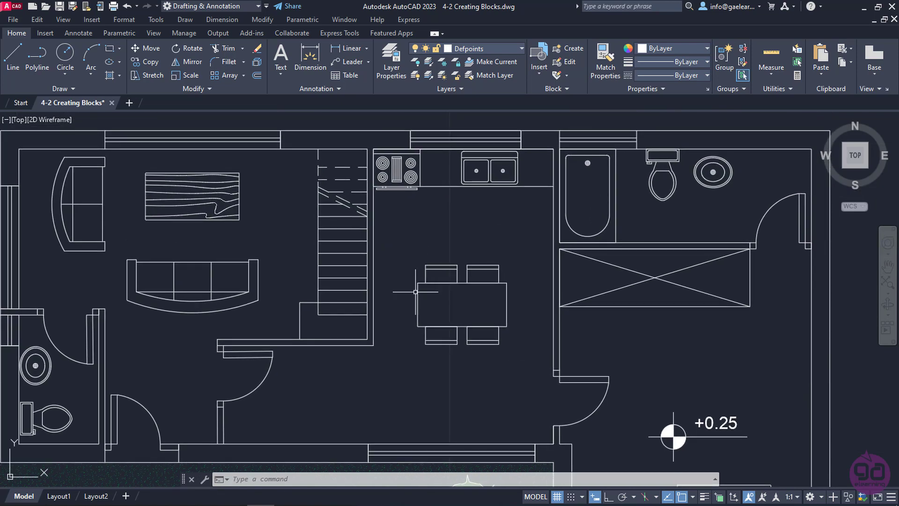
mouse_move(483, 271)
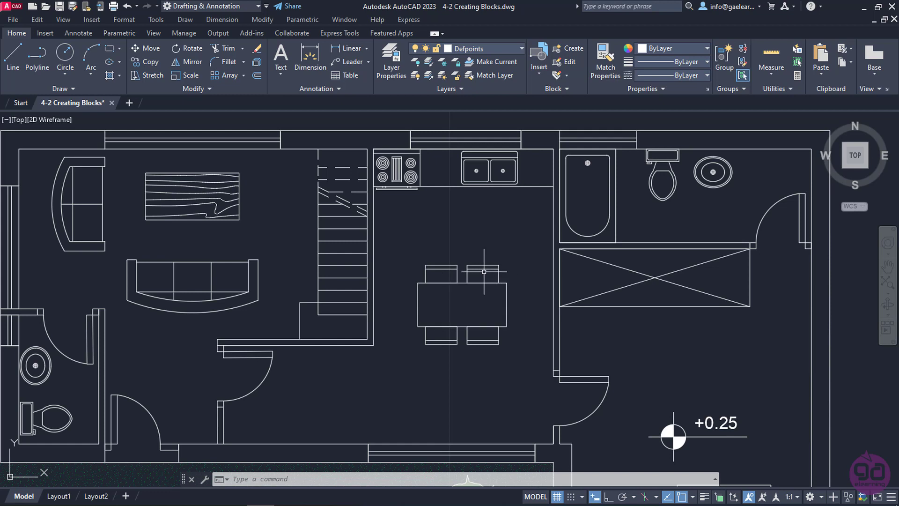
mouse_move(532, 292)
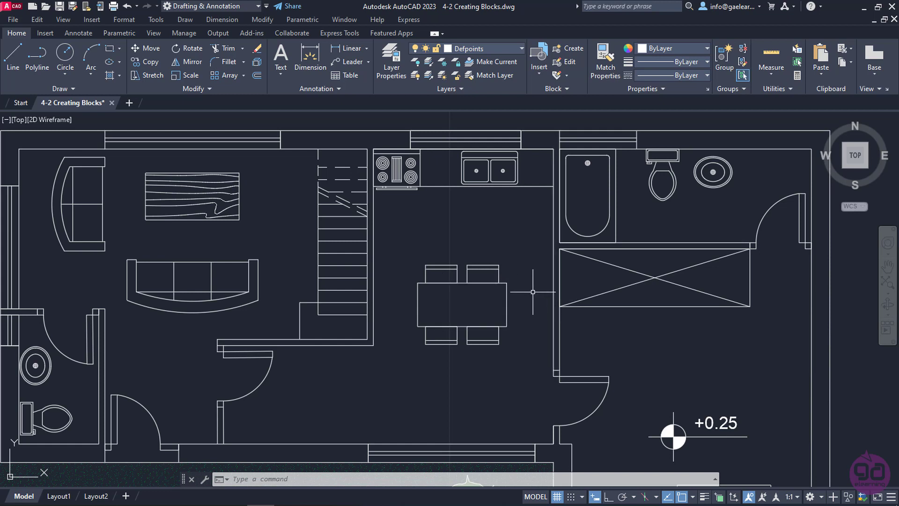
mouse_move(487, 269)
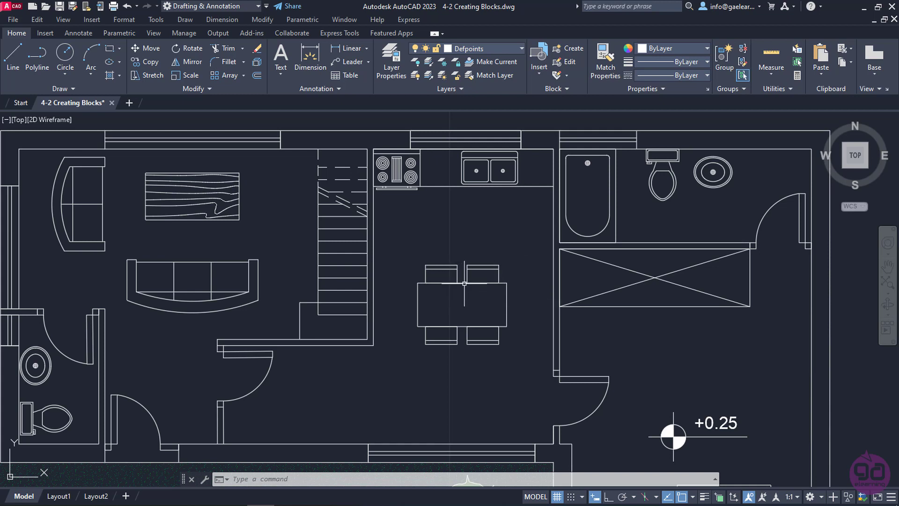
mouse_move(540, 341)
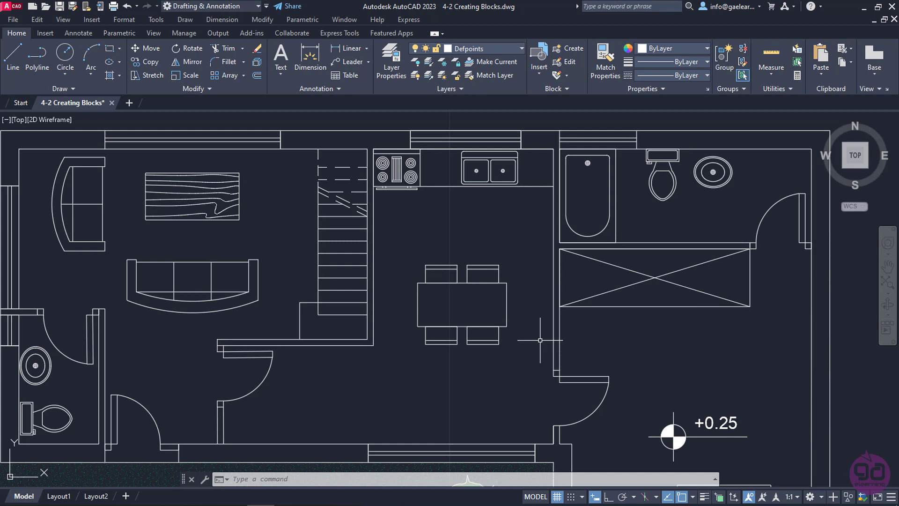
mouse_move(45, 33)
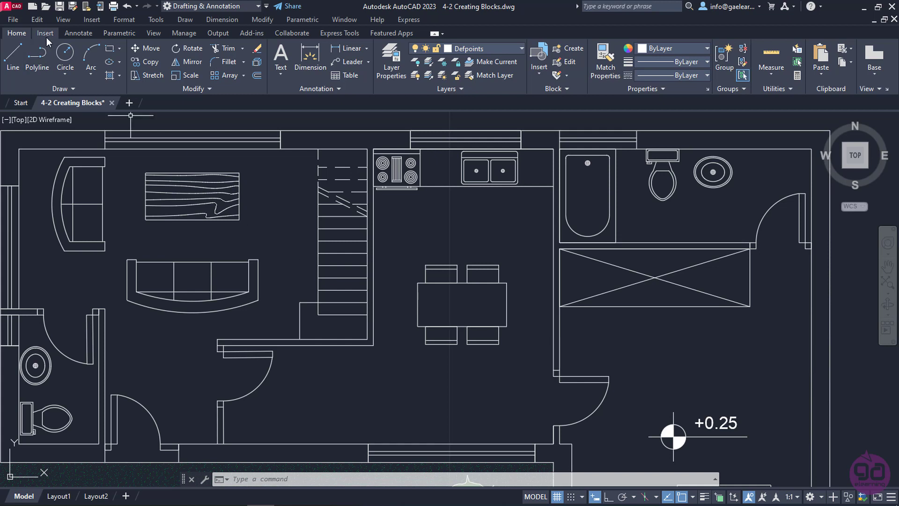
Start Create Block from the Insert ribbon to bring up an empty Block Definition dialog.
left_click(45, 33)
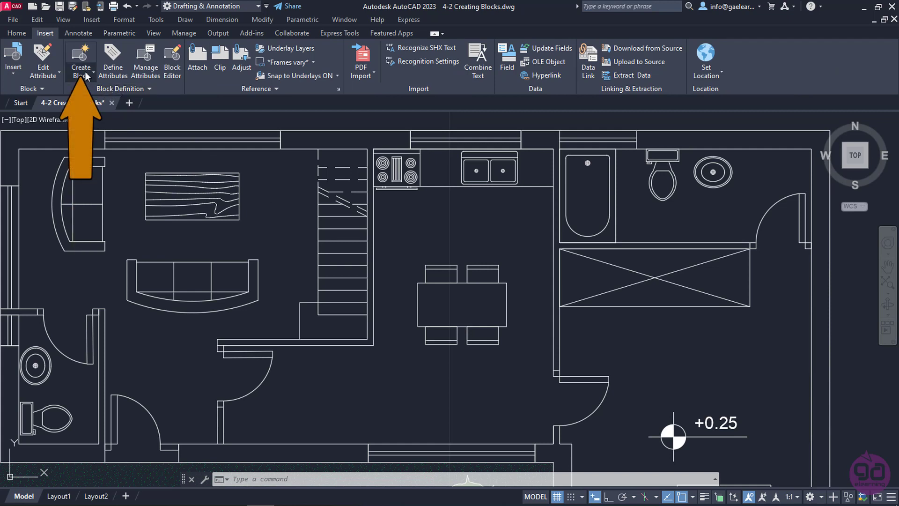
left_click(80, 78)
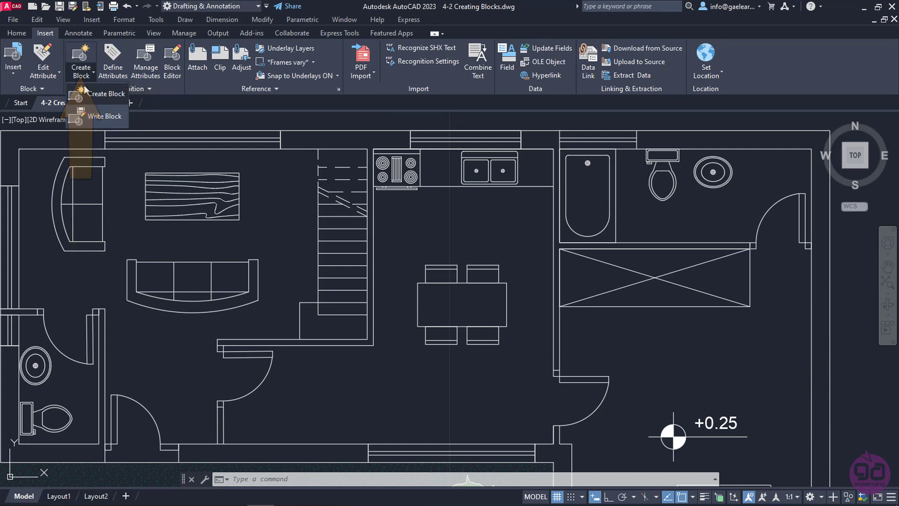
mouse_move(87, 93)
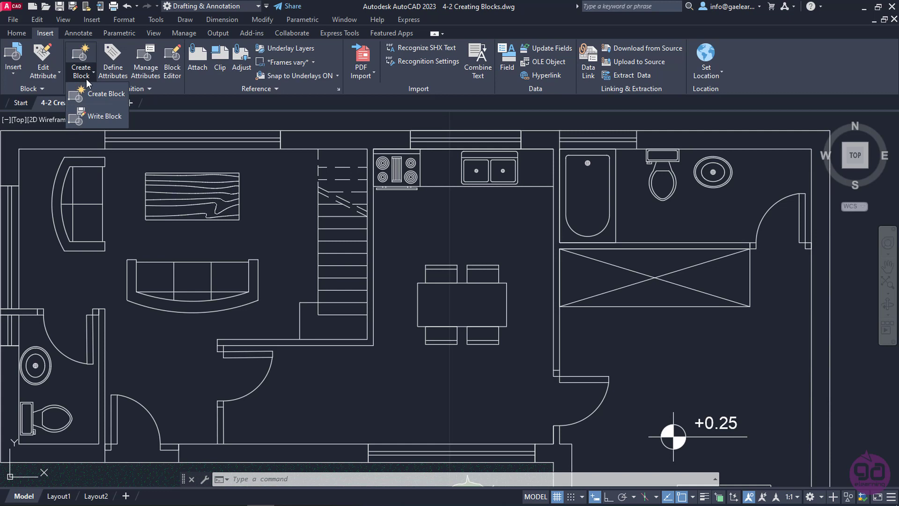
mouse_move(97, 94)
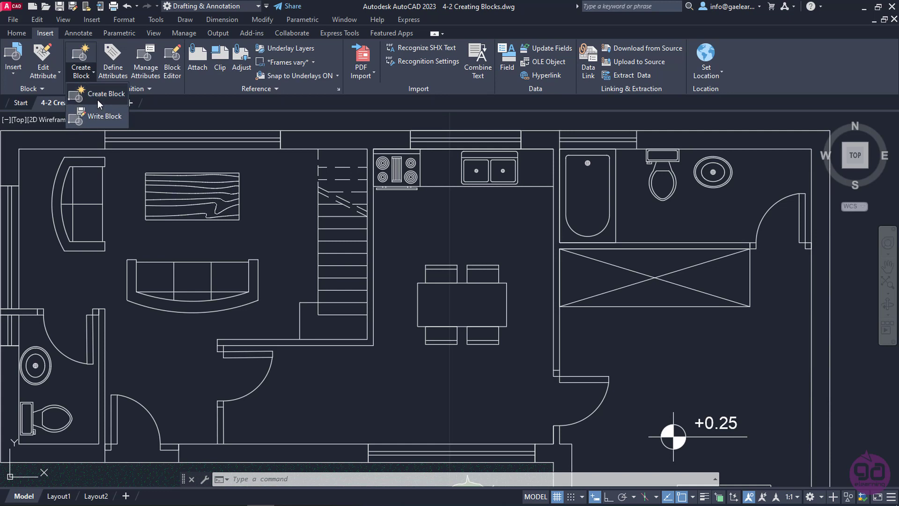
mouse_move(107, 93)
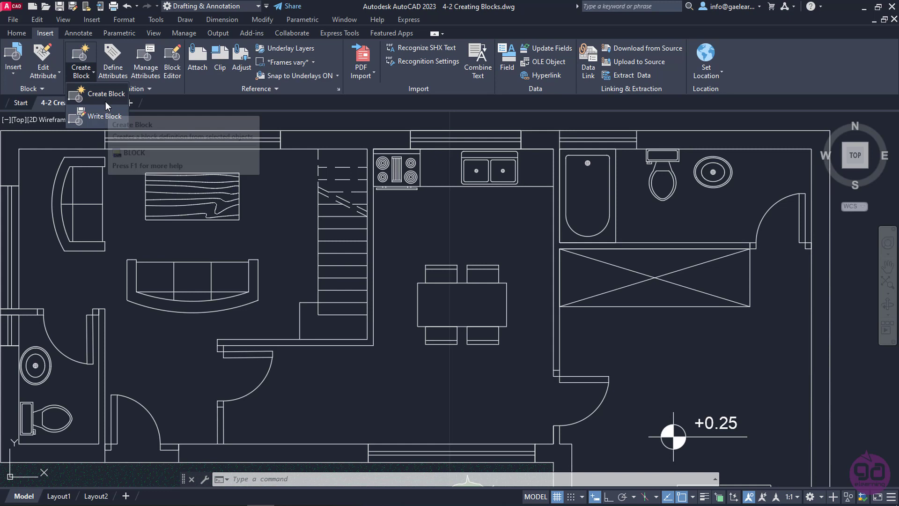
mouse_move(104, 116)
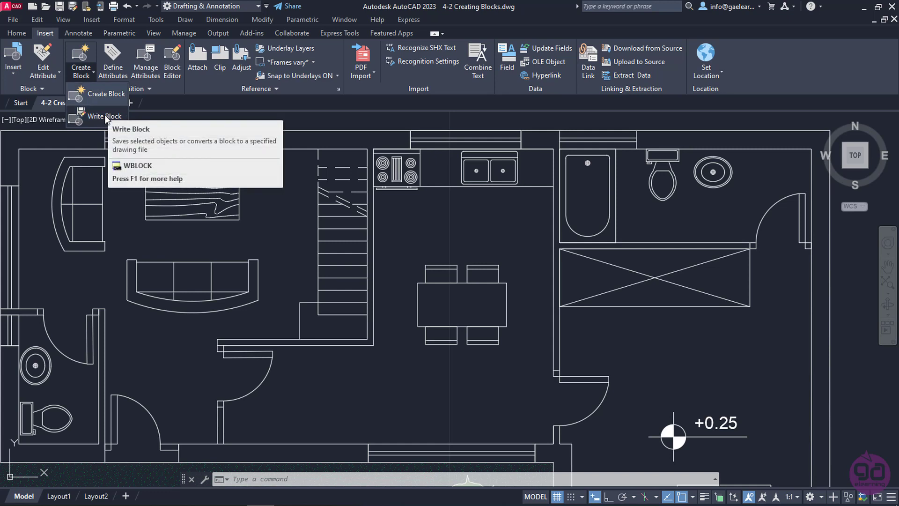
mouse_move(106, 94)
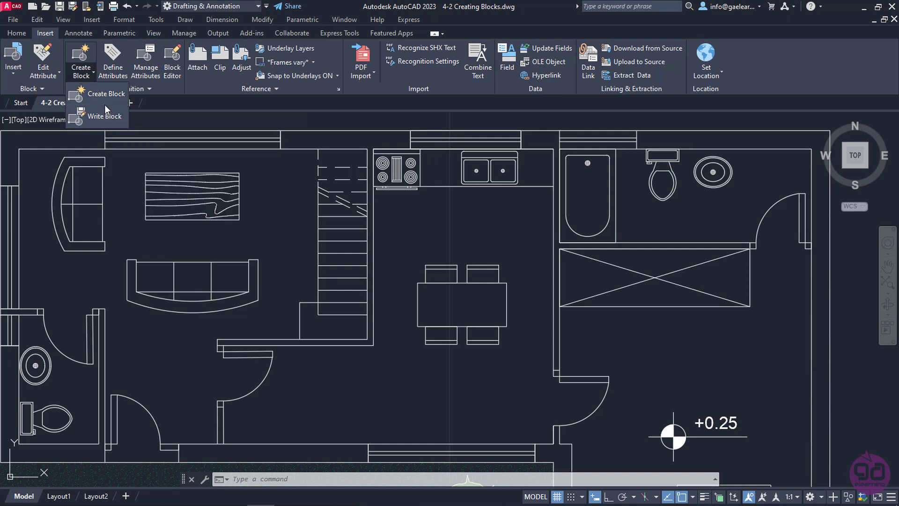
left_click(105, 94)
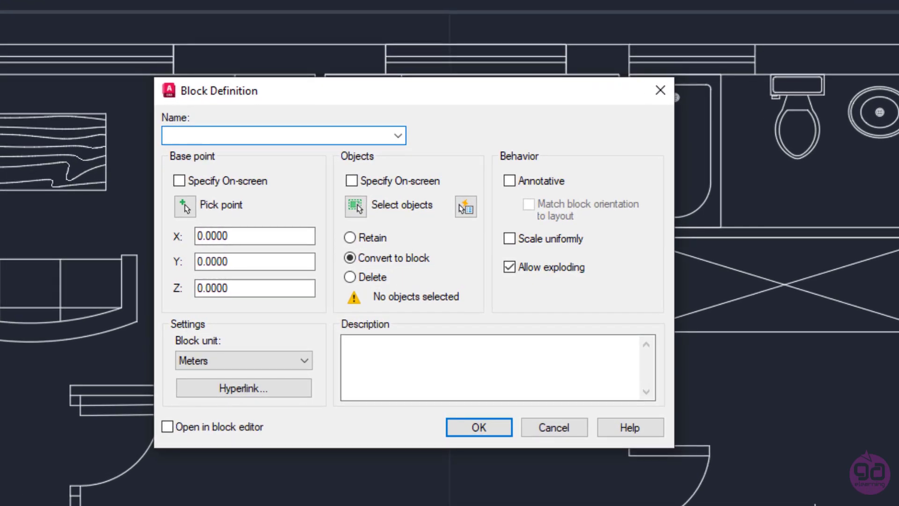
Enter 'My dining set' as the block name in the Block Definition dialog.
type("M")
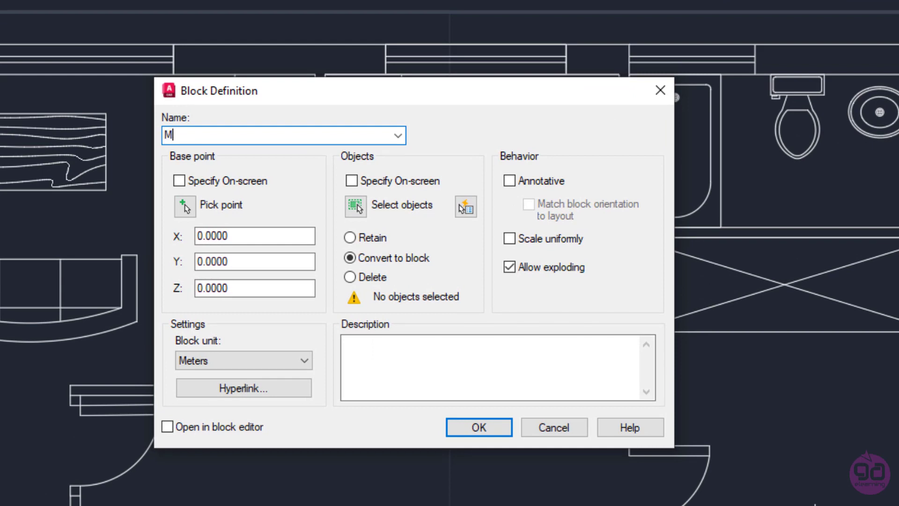
type("y dining")
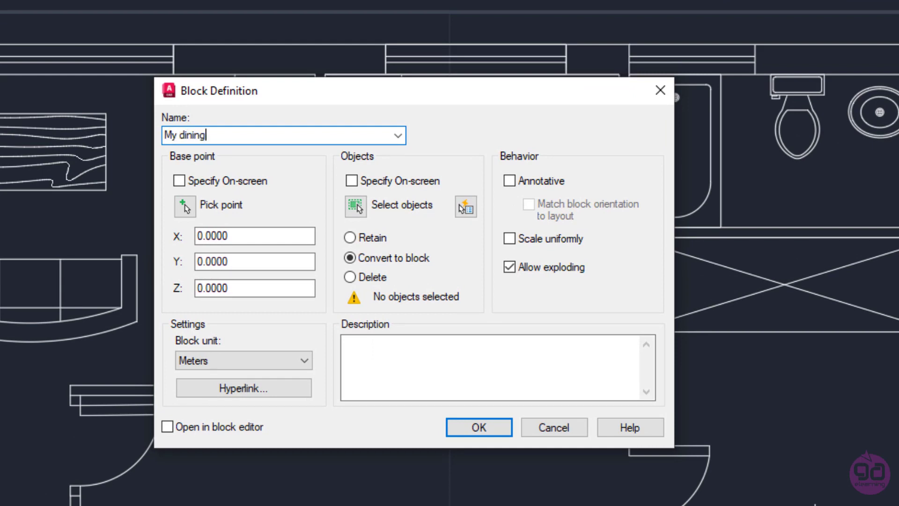
type("set")
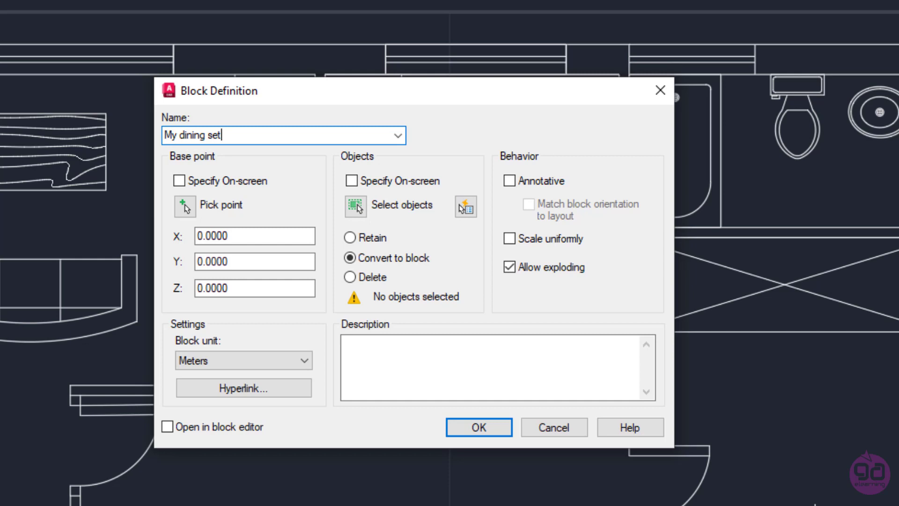
mouse_move(83, 230)
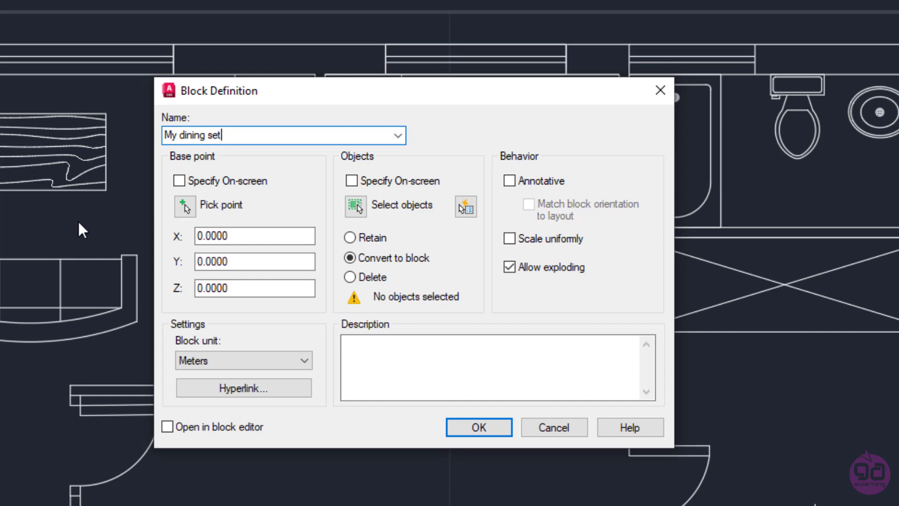
mouse_move(103, 237)
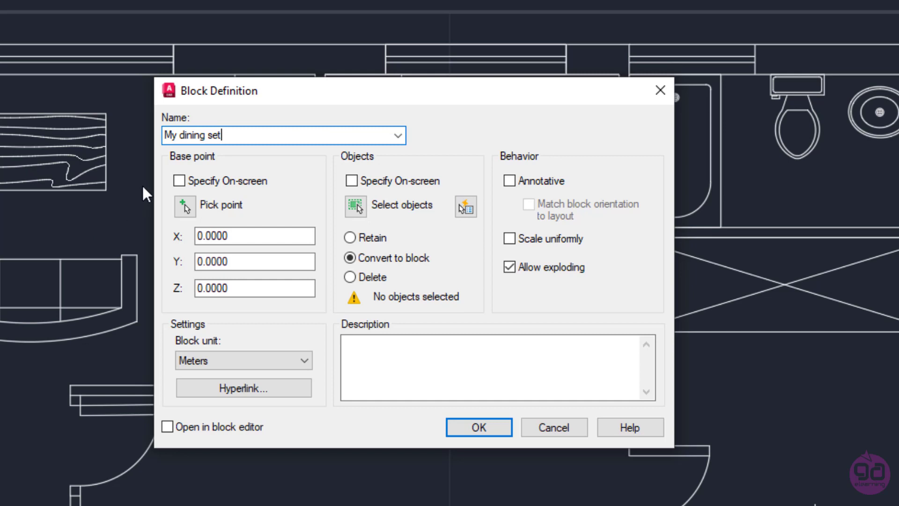
mouse_move(185, 206)
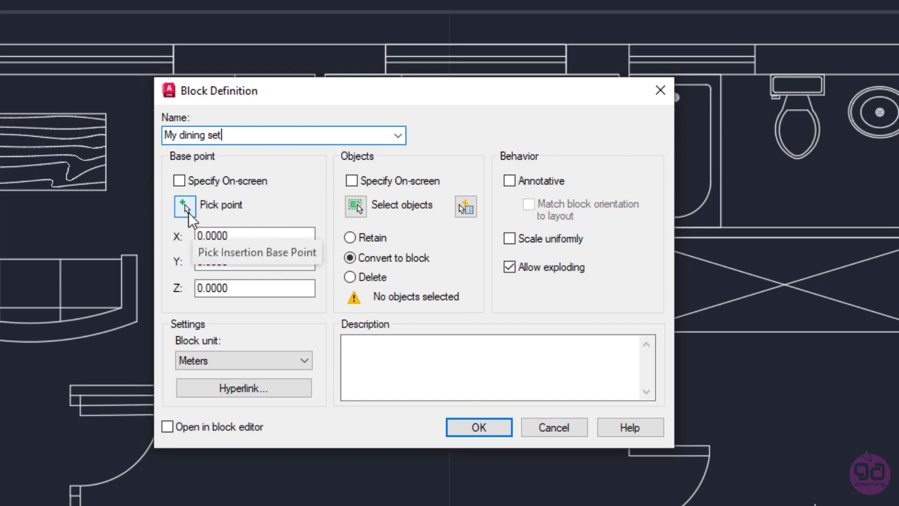
Pick the table's geometric centre as the block base point using Geometric Center snap.
left_click(185, 205)
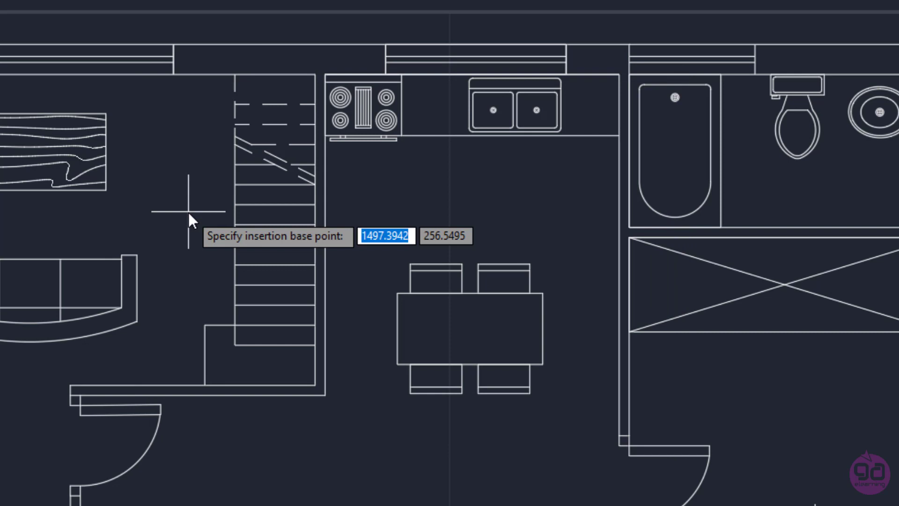
mouse_move(372, 384)
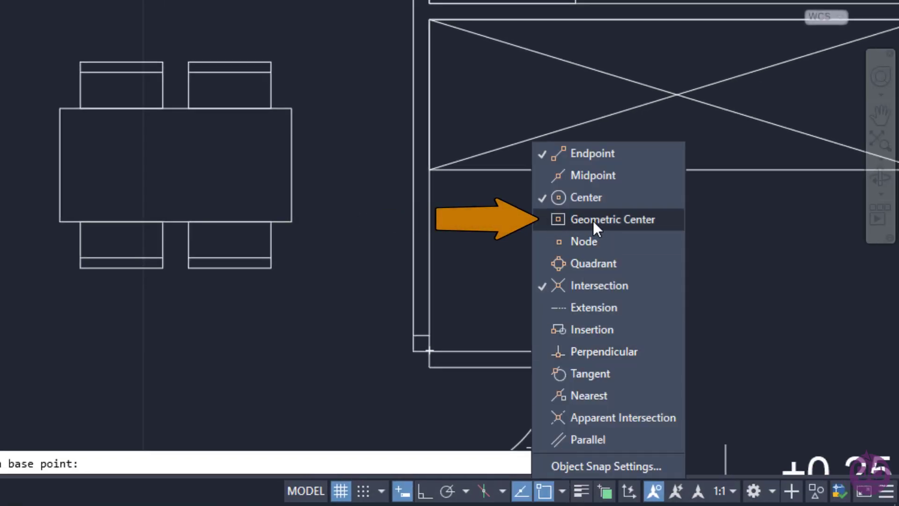
left_click(612, 219)
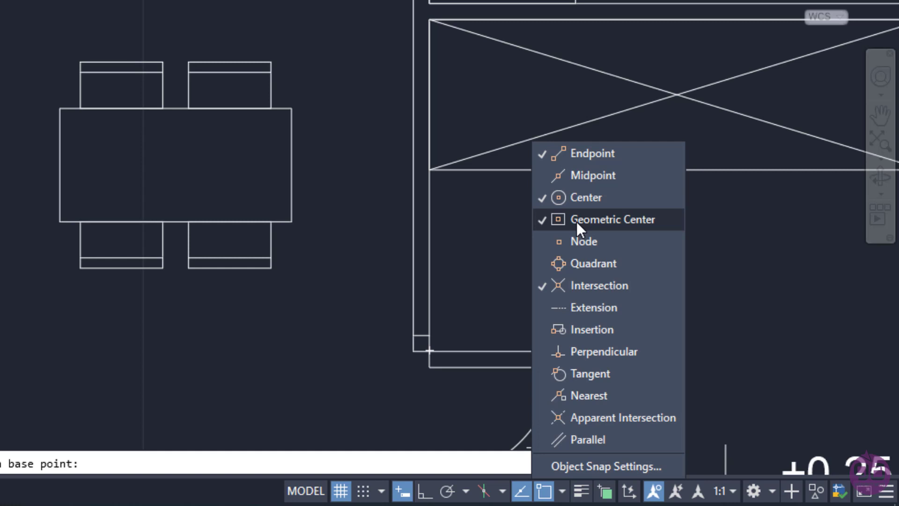
mouse_move(370, 247)
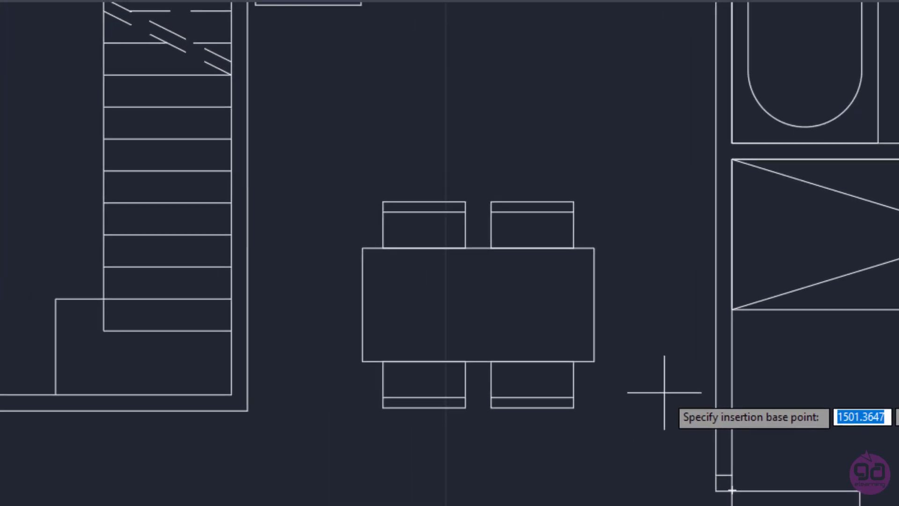
mouse_move(663, 381)
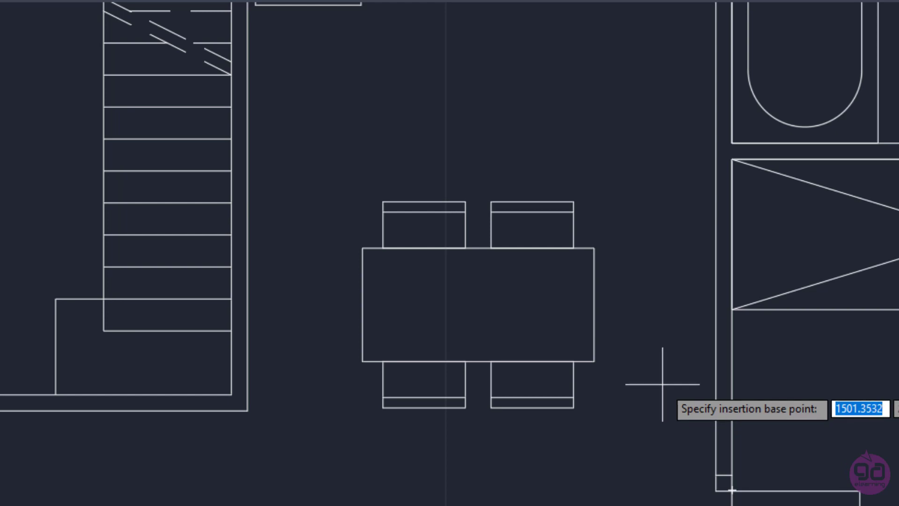
mouse_move(616, 313)
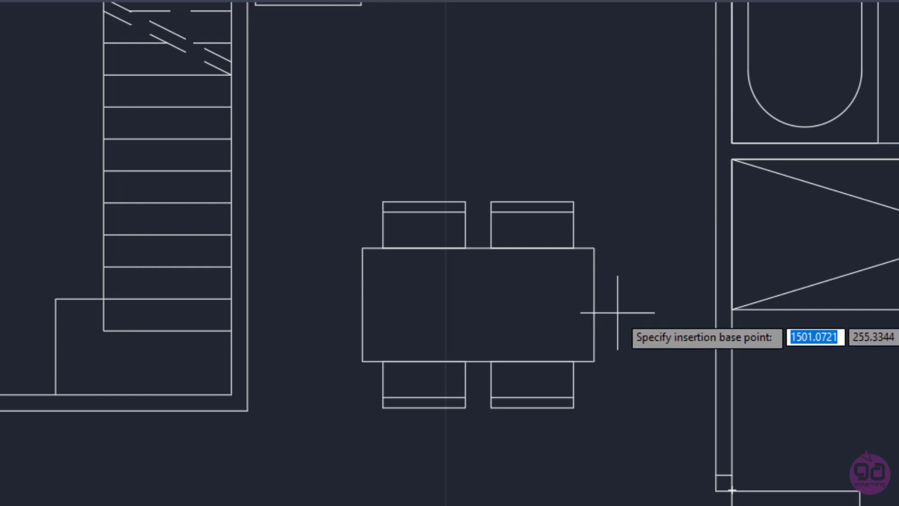
mouse_move(477, 303)
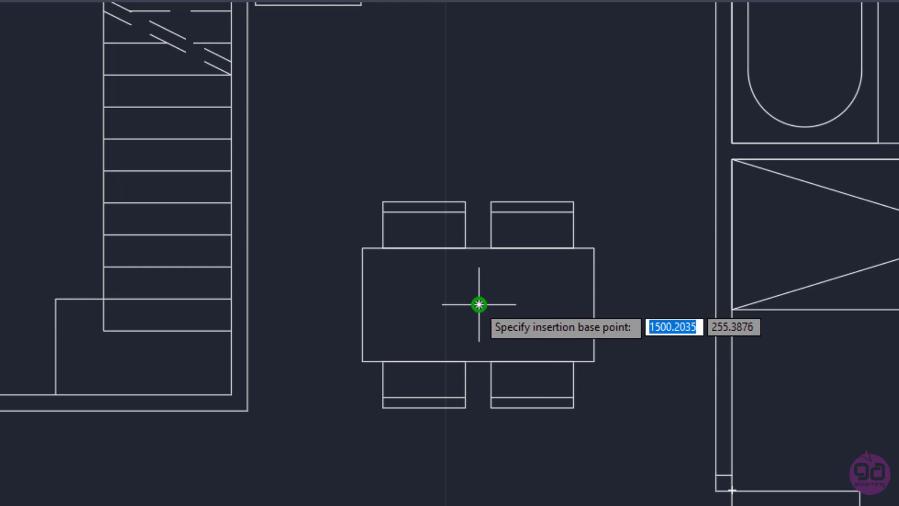
left_click(479, 304)
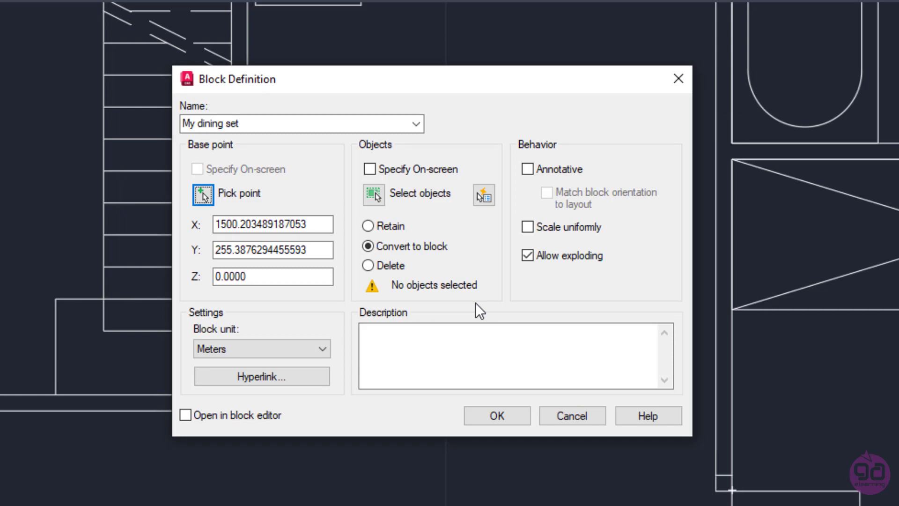
mouse_move(408, 219)
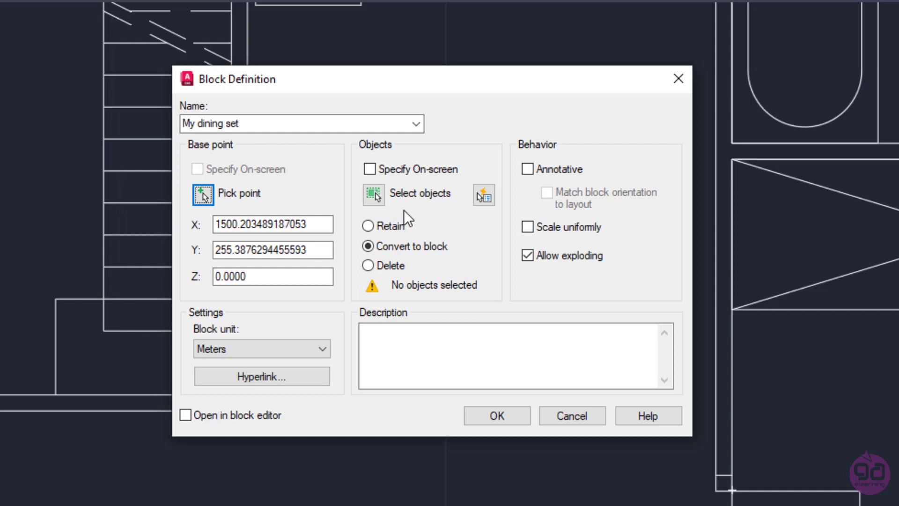
mouse_move(374, 194)
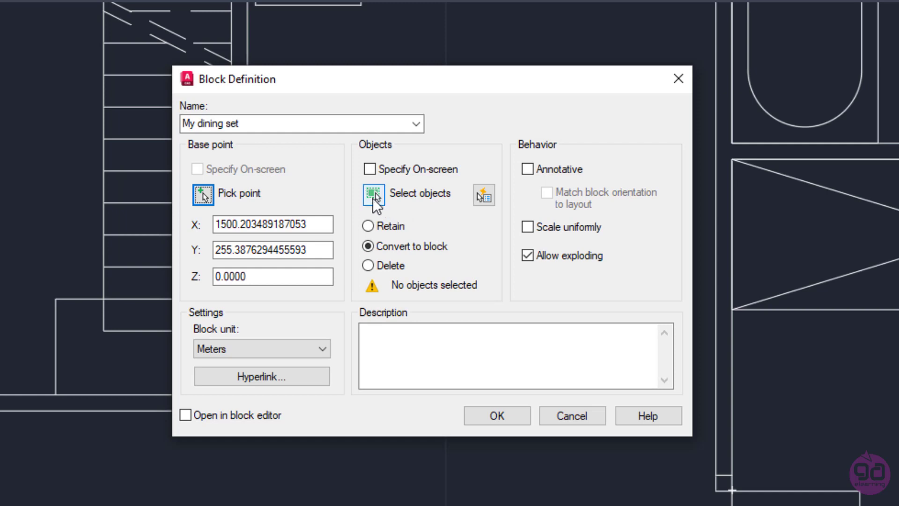
Window-select the table and four chairs, 21 objects, as the block contents.
left_click(374, 193)
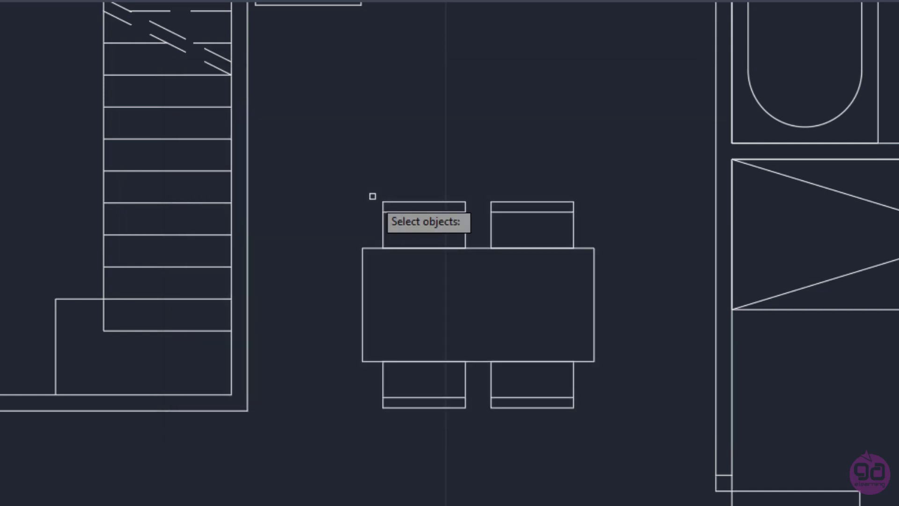
mouse_move(329, 182)
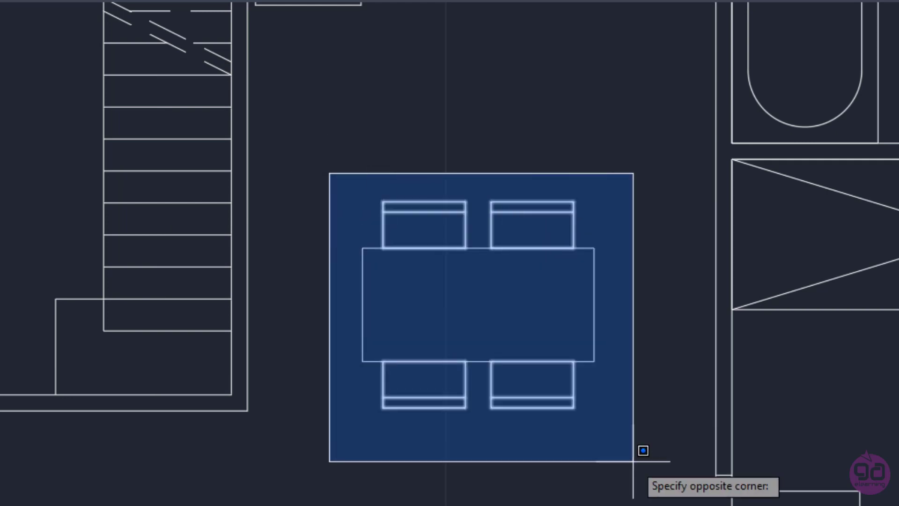
left_click(640, 450)
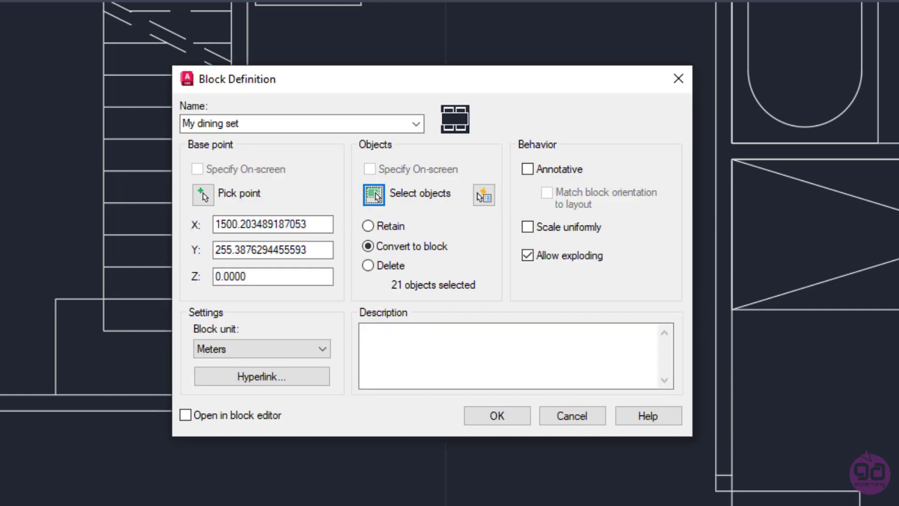
mouse_move(486, 293)
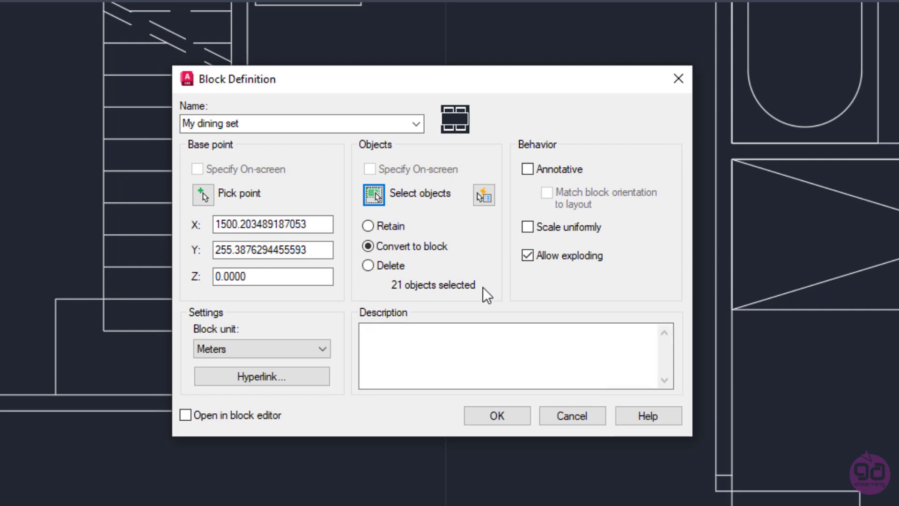
mouse_move(454, 275)
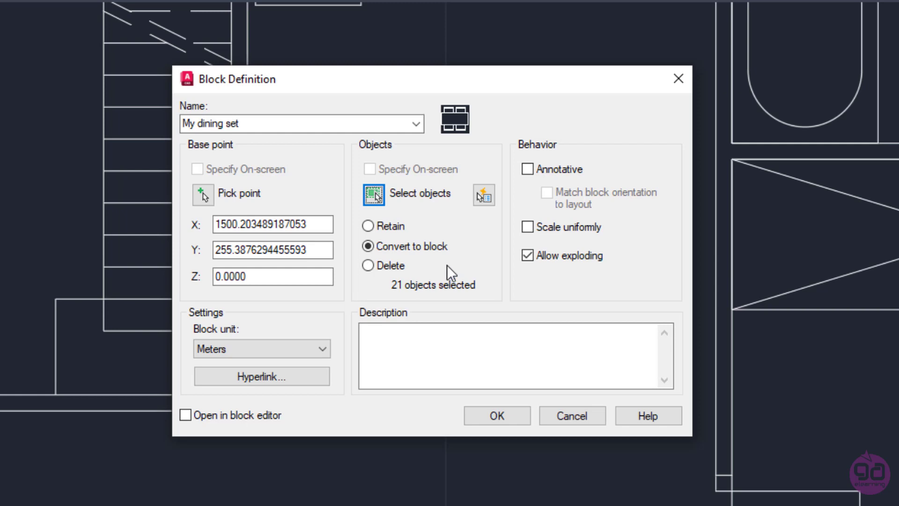
mouse_move(424, 257)
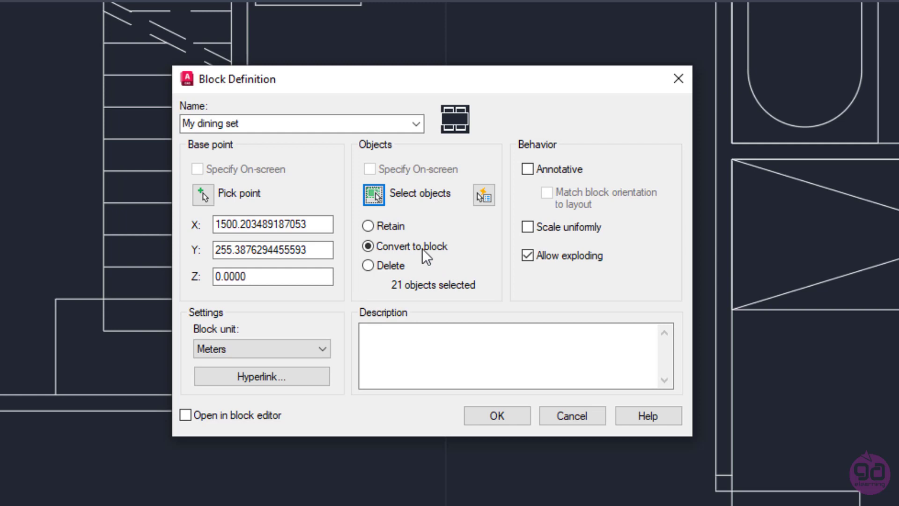
mouse_move(367, 226)
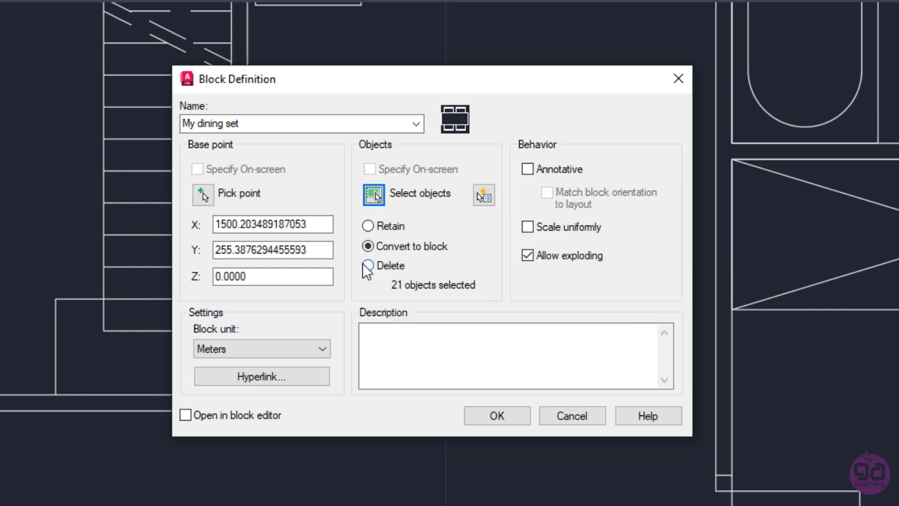
mouse_move(367, 265)
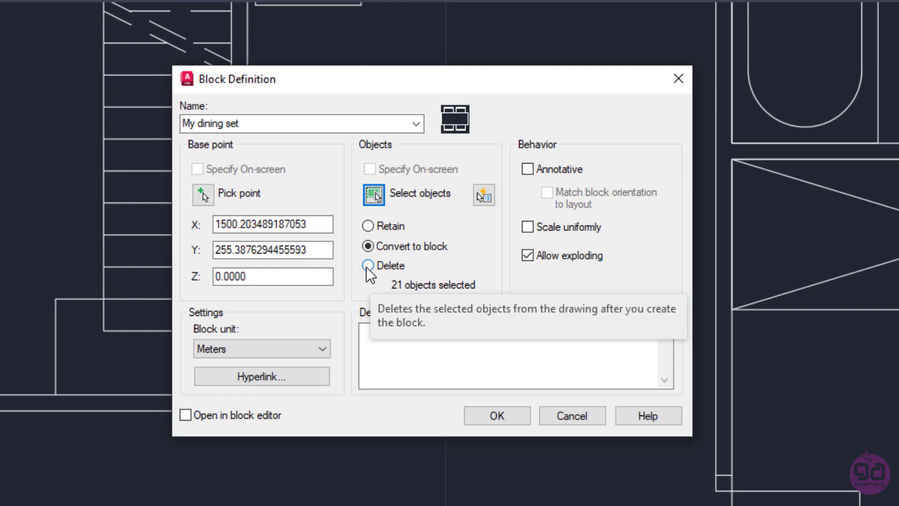
Keep Convert to block and meters as unit, then create the My dining set block.
left_click(367, 246)
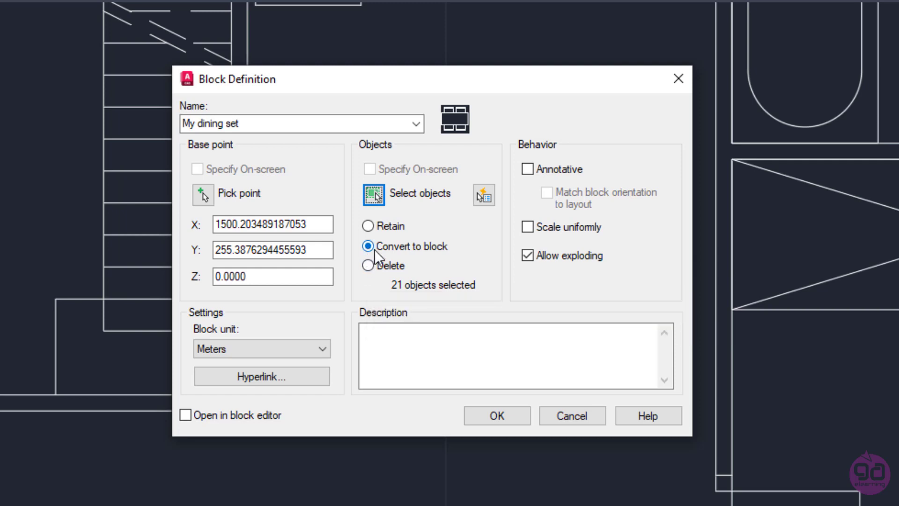
mouse_move(418, 256)
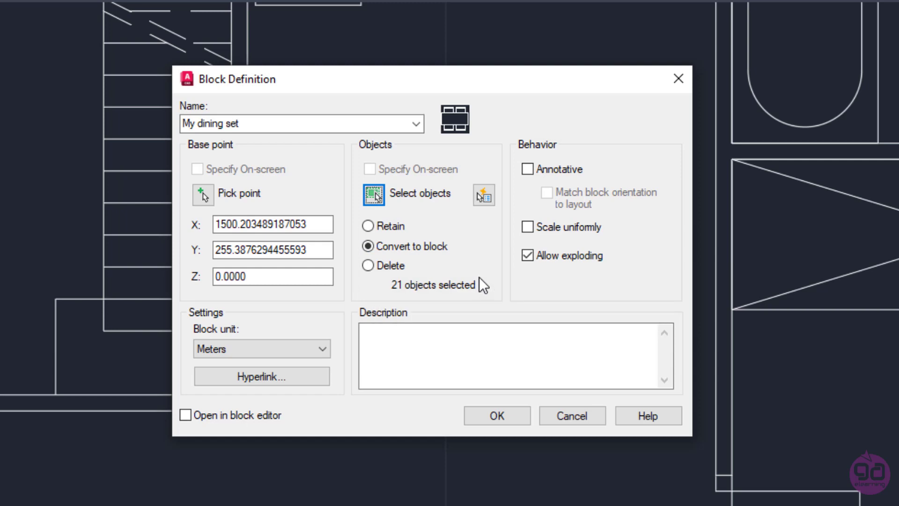
mouse_move(416, 298)
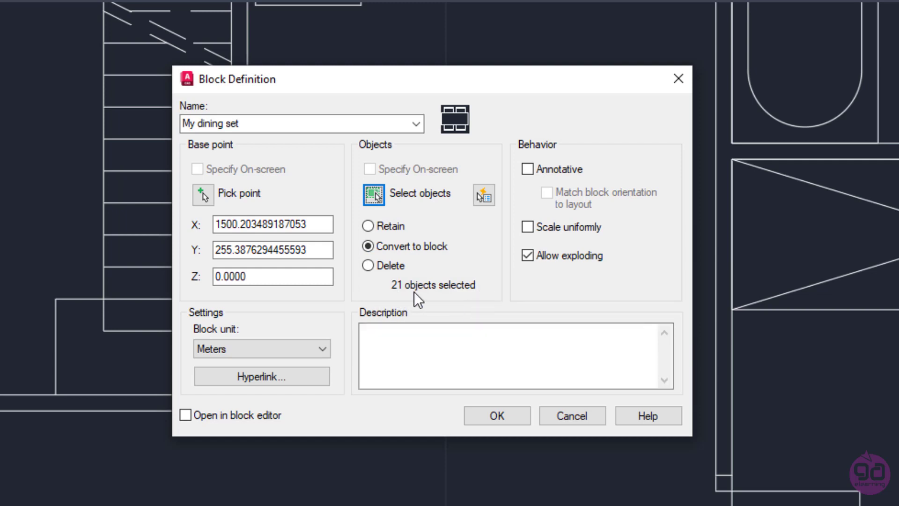
mouse_move(470, 301)
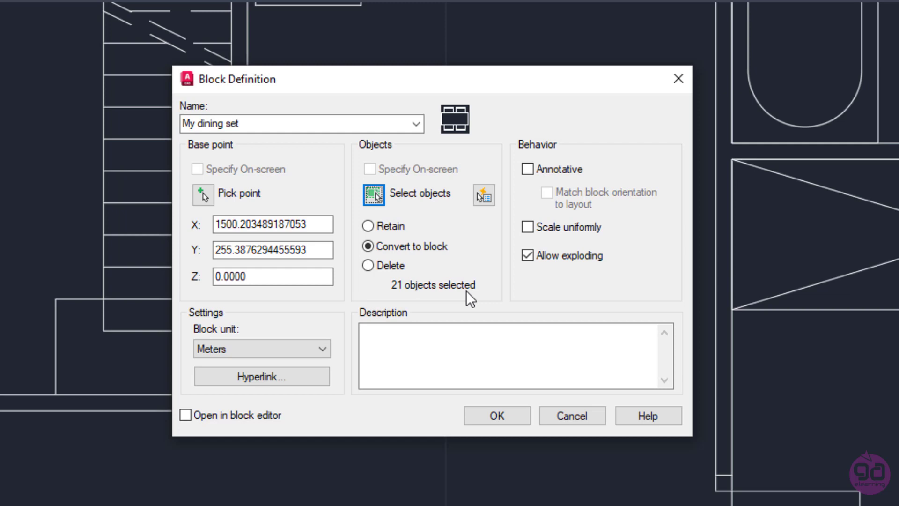
mouse_move(433, 303)
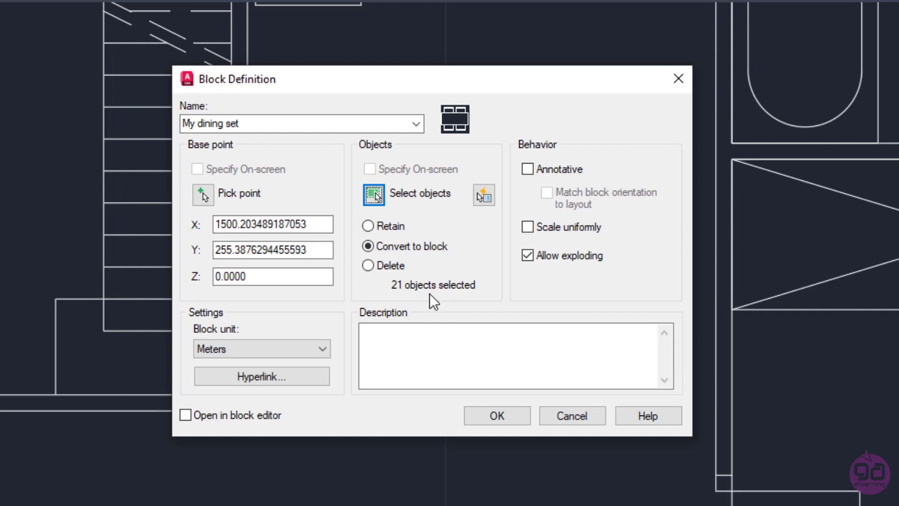
mouse_move(363, 310)
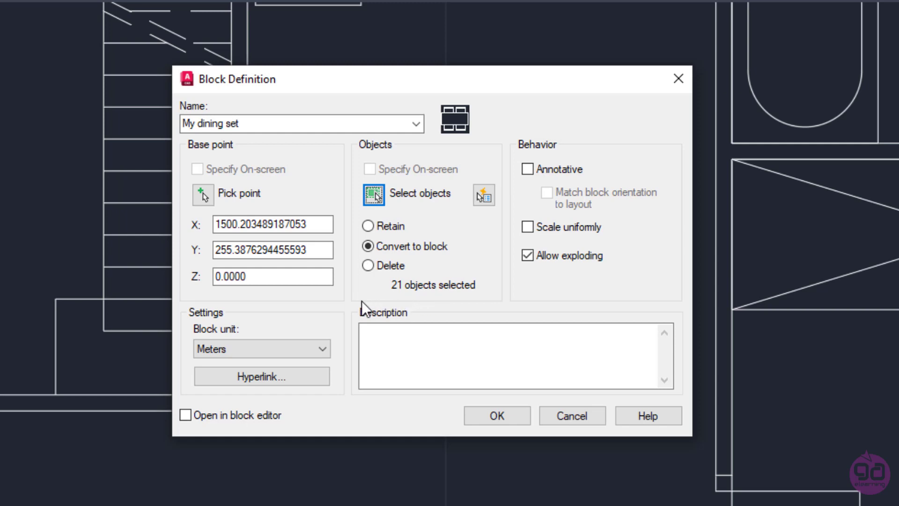
mouse_move(252, 336)
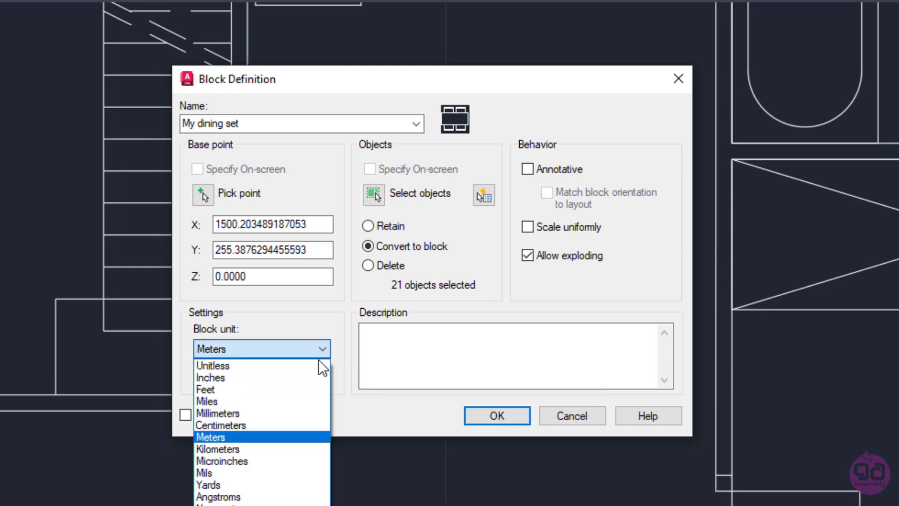
mouse_move(318, 446)
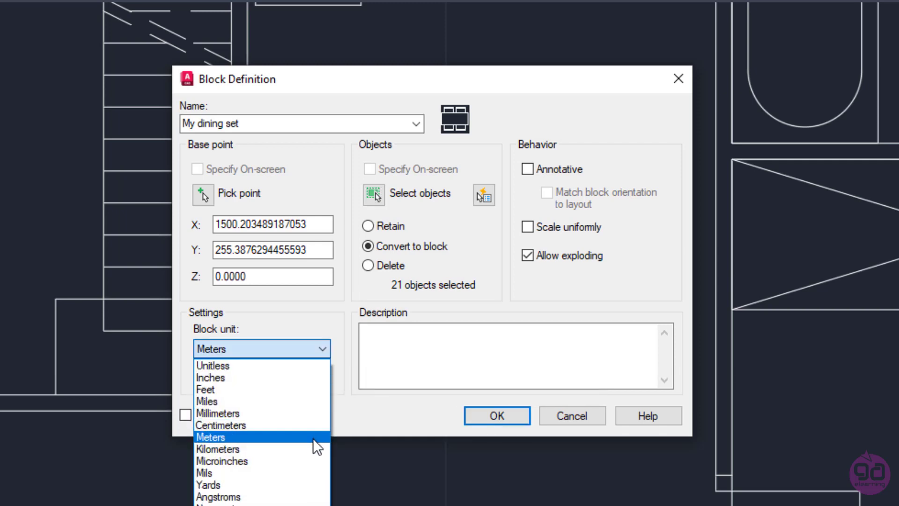
mouse_move(313, 473)
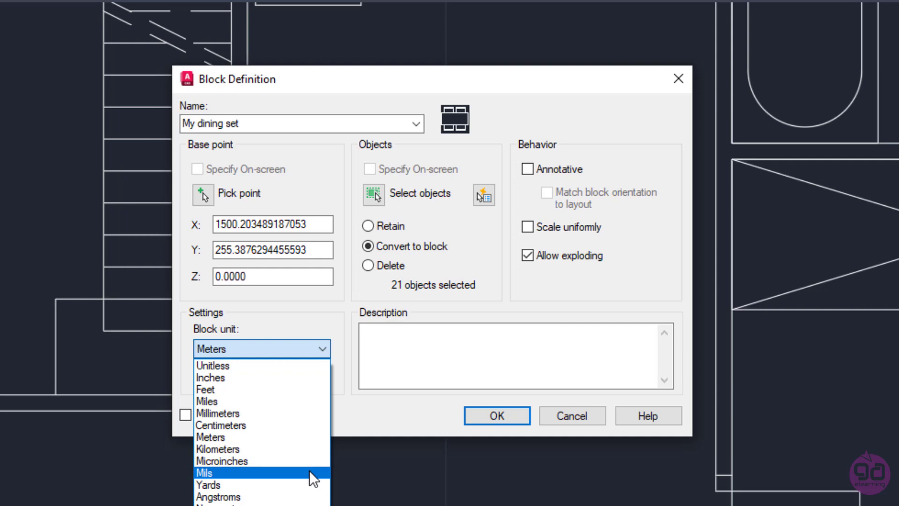
mouse_move(312, 437)
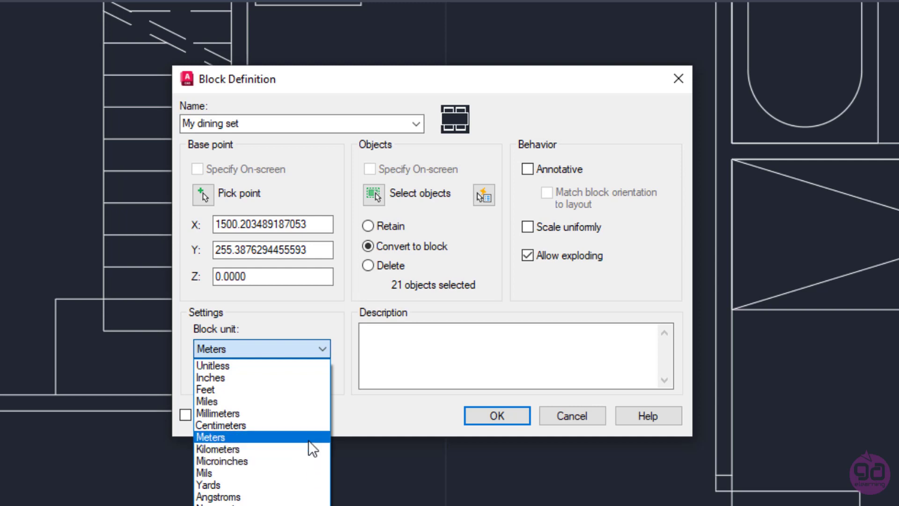
left_click(210, 436)
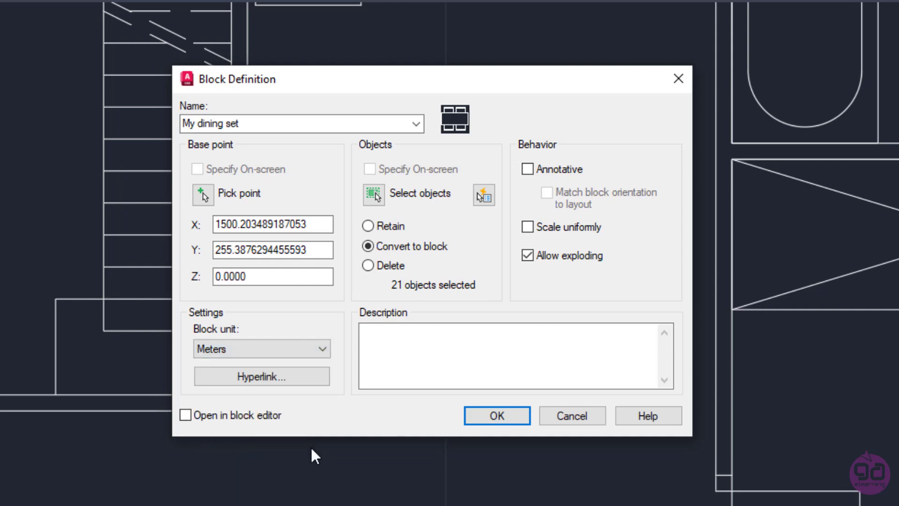
mouse_move(337, 427)
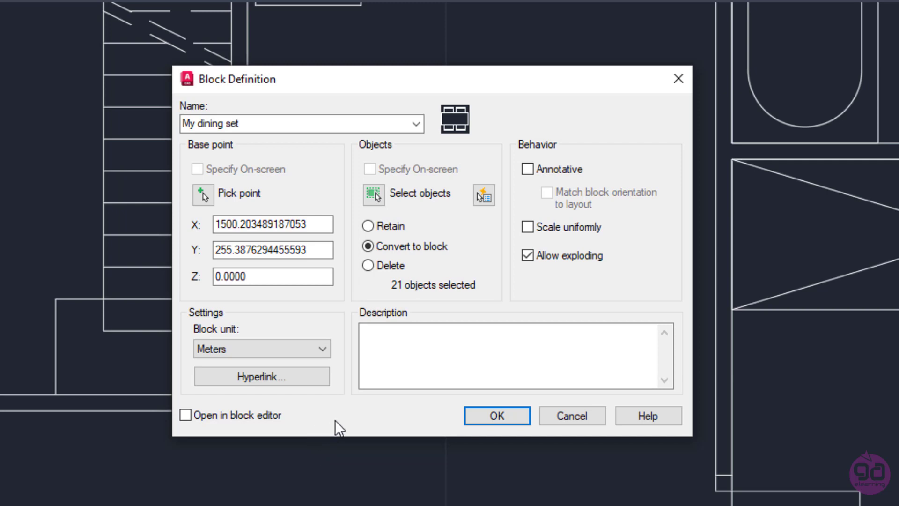
mouse_move(363, 387)
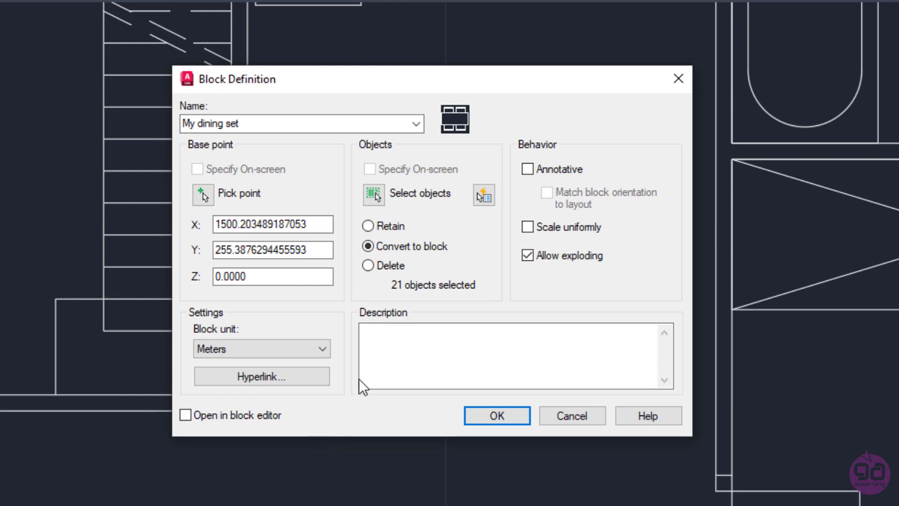
left_click(514, 356)
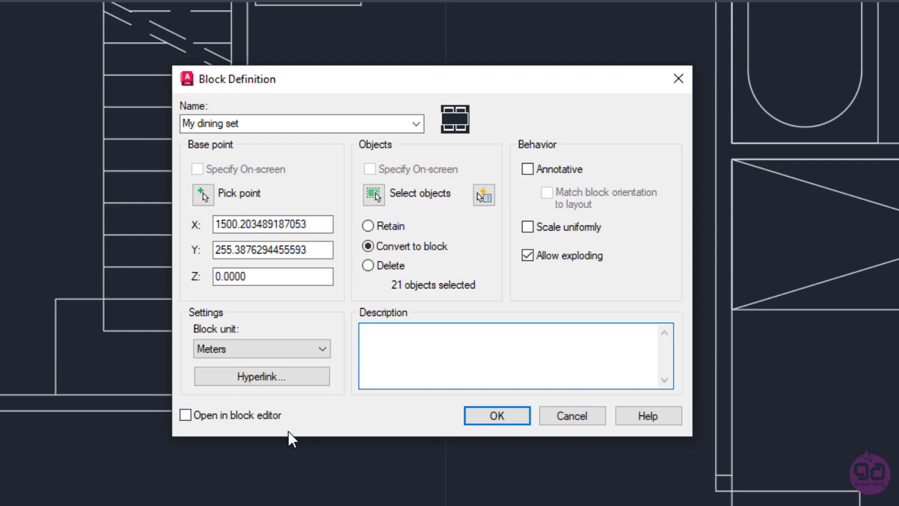
mouse_move(497, 415)
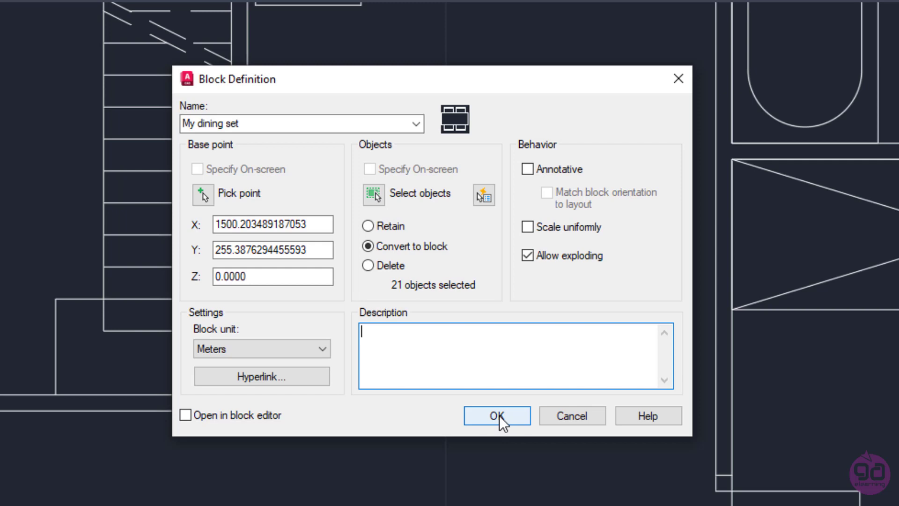
left_click(497, 415)
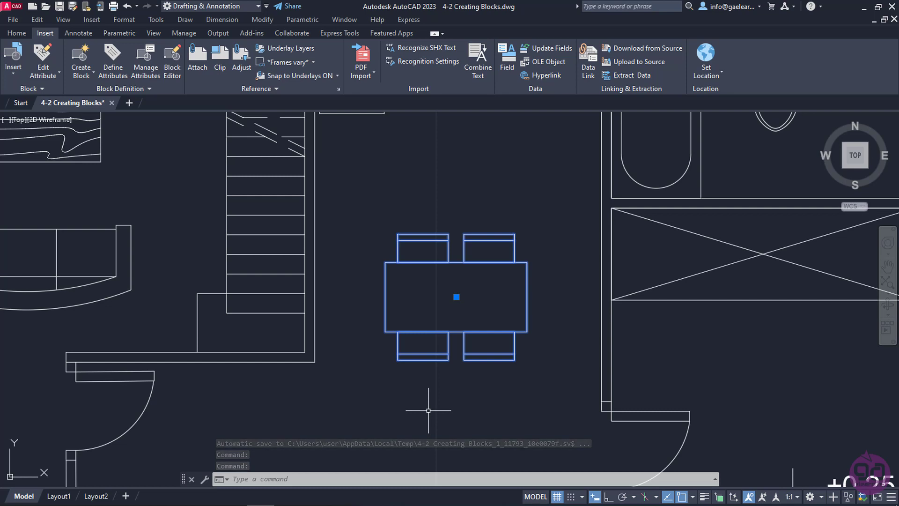
mouse_move(433, 362)
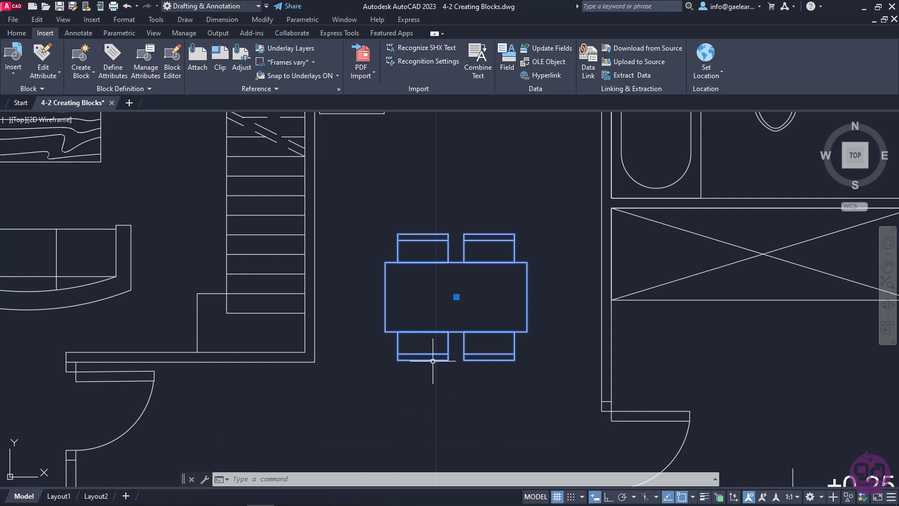
mouse_move(431, 374)
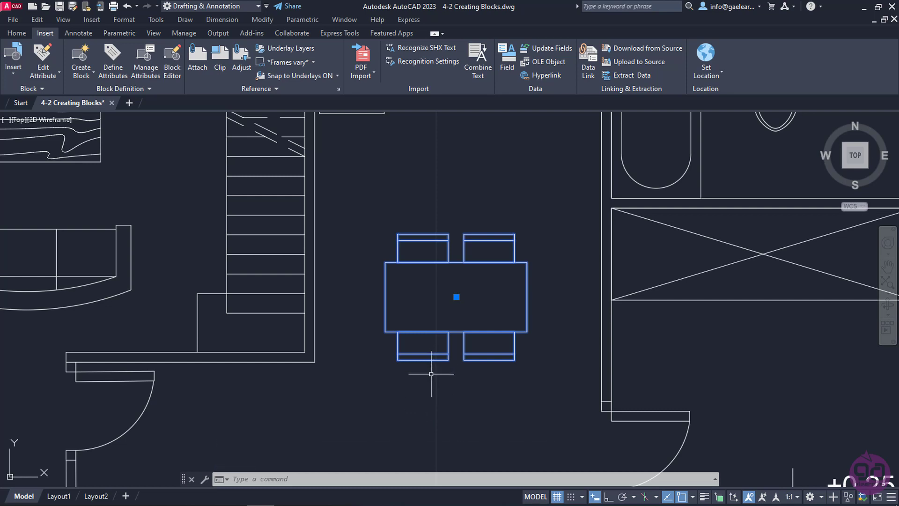
key("Escape")
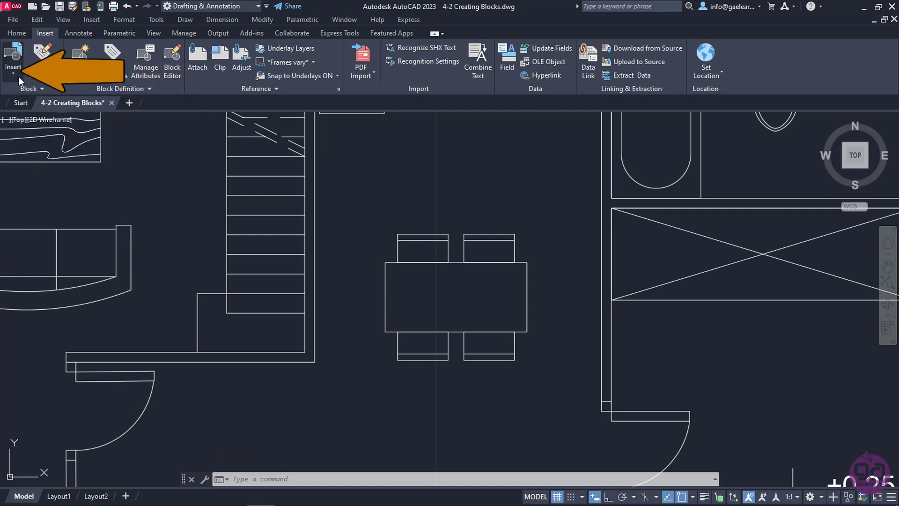
Show the Blocks palette with the Recent Blocks list from the Home Insert gallery.
left_click(17, 33)
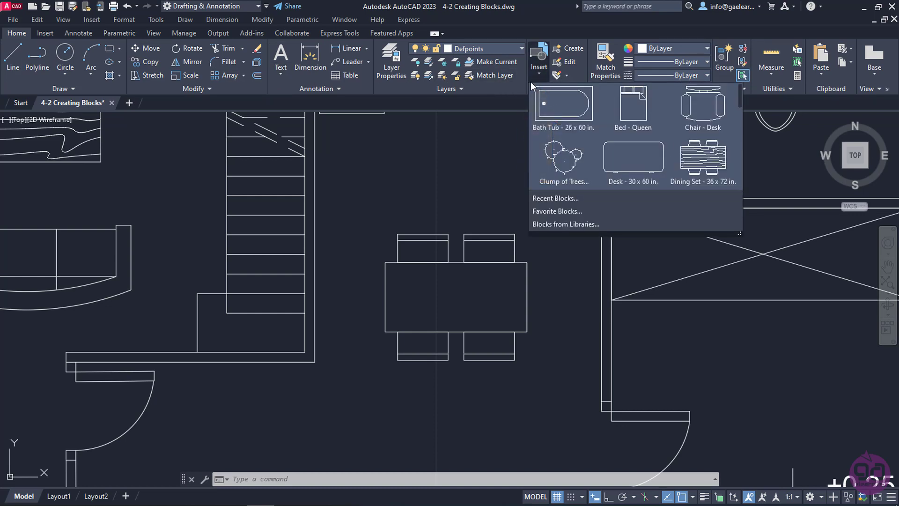
mouse_move(710, 166)
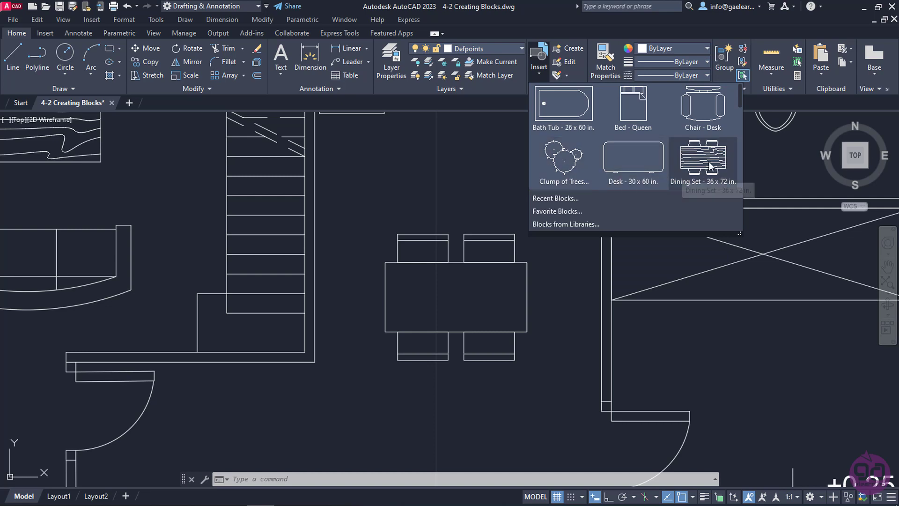
mouse_move(570, 192)
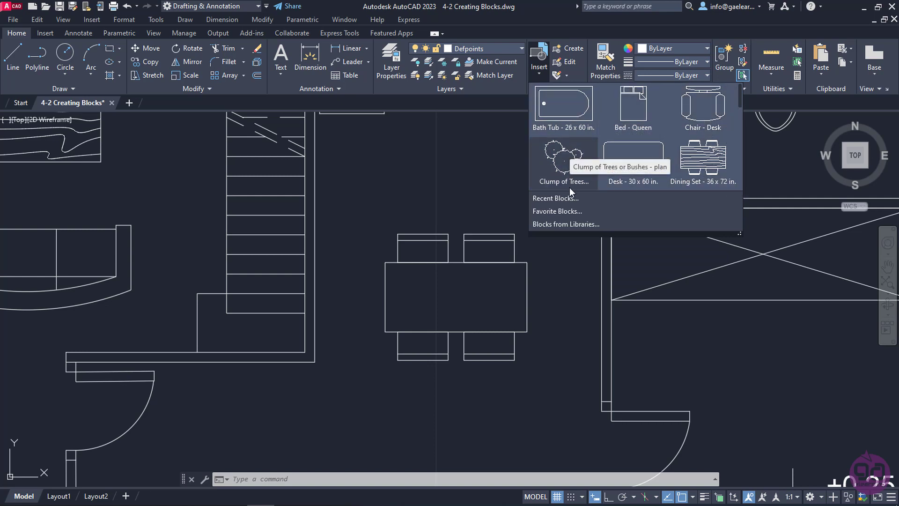
mouse_move(556, 197)
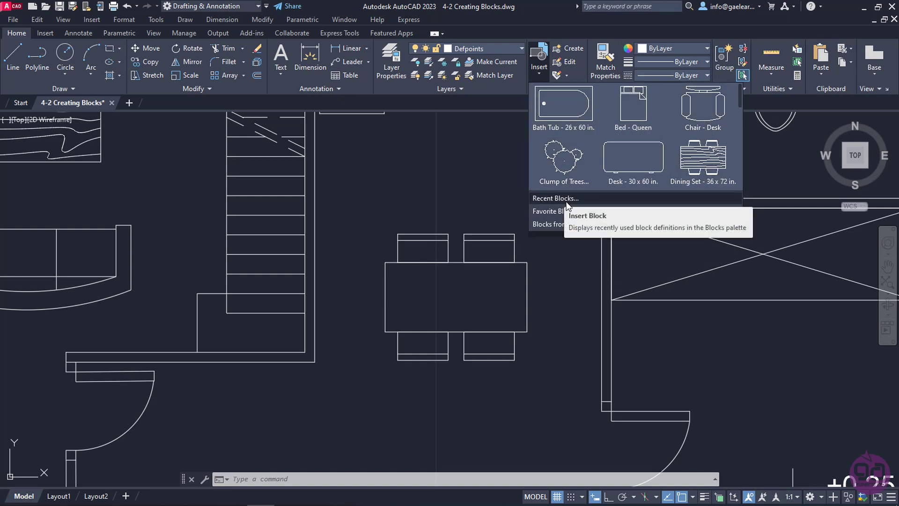
left_click(555, 198)
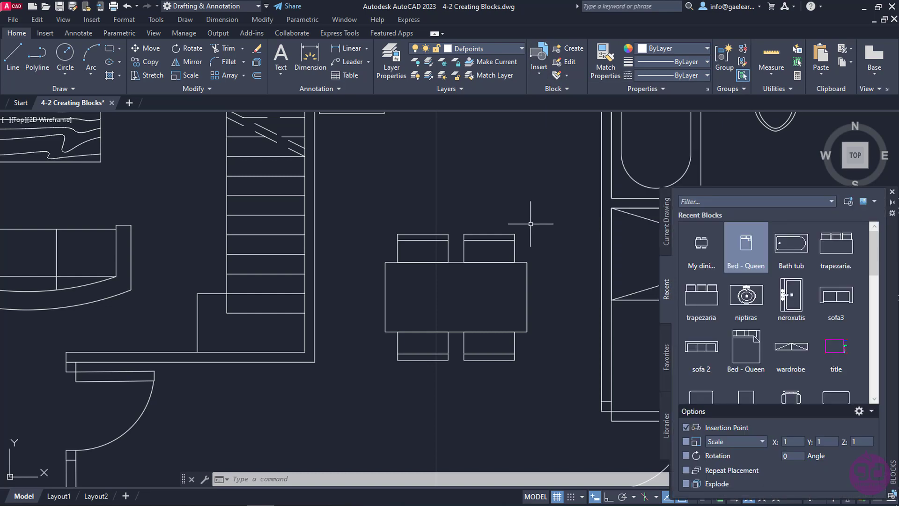
mouse_move(700, 244)
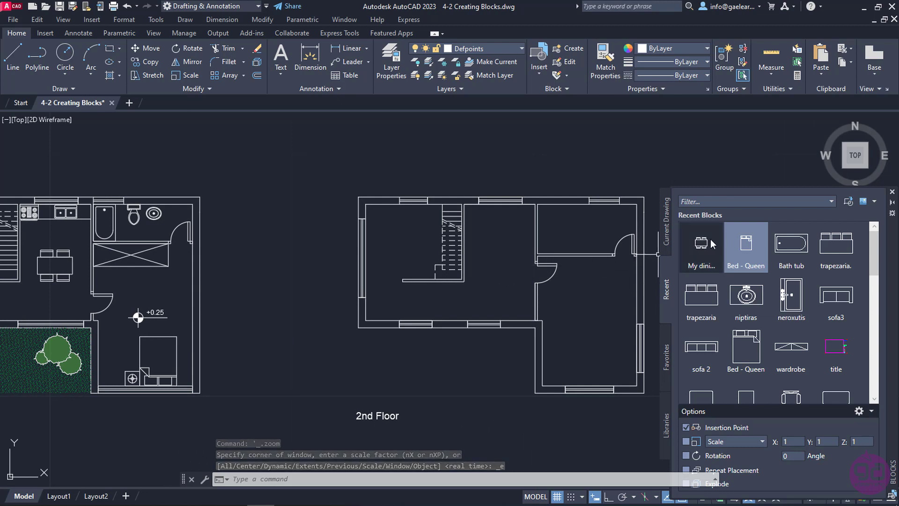
Insert My dining set from Recent Blocks into the second-floor room and end insertion.
left_click(701, 243)
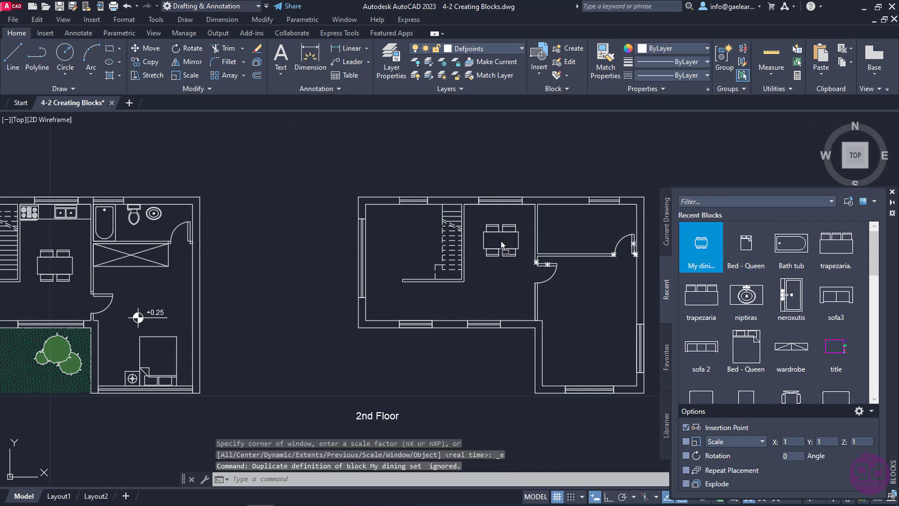
key("Escape")
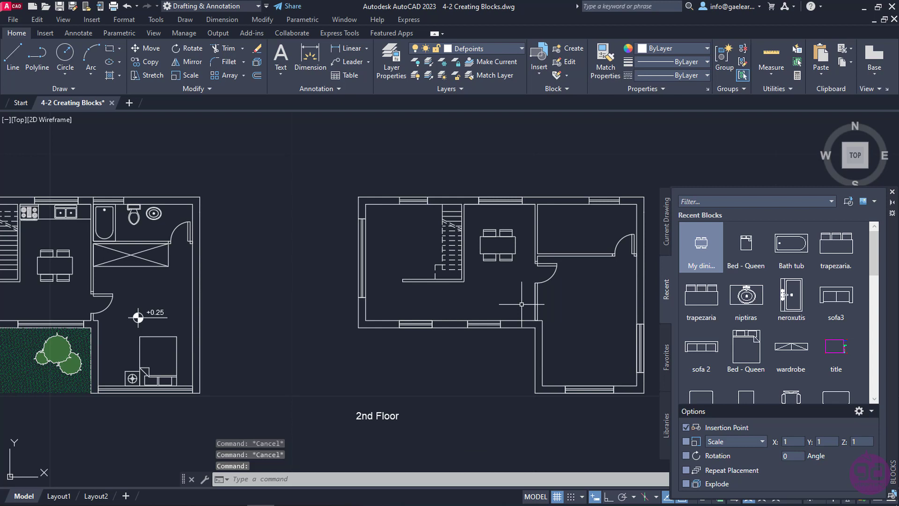
mouse_move(522, 308)
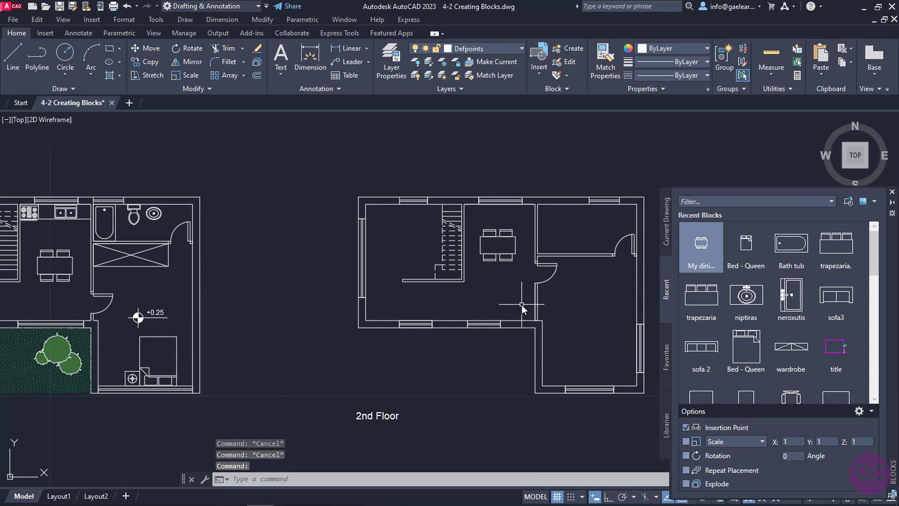
mouse_move(413, 278)
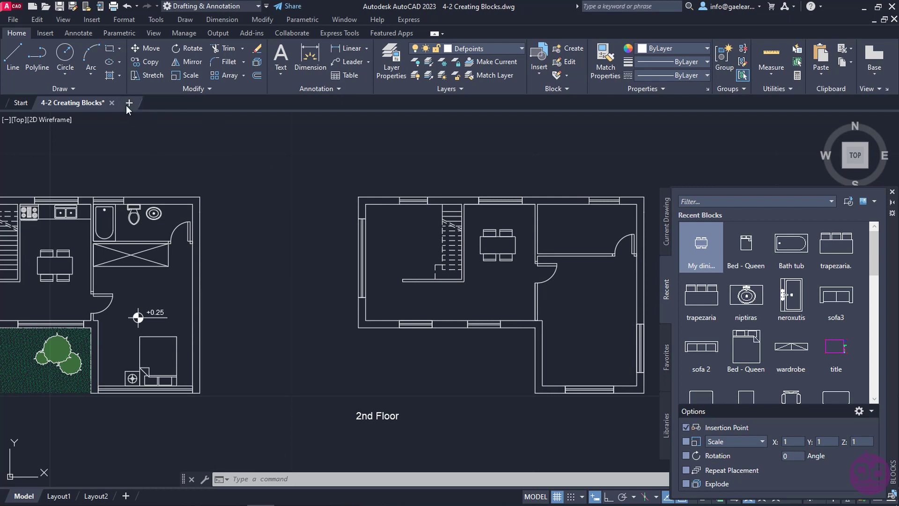
Start a new blank drawing, Drawing2, from the file tabs.
left_click(130, 103)
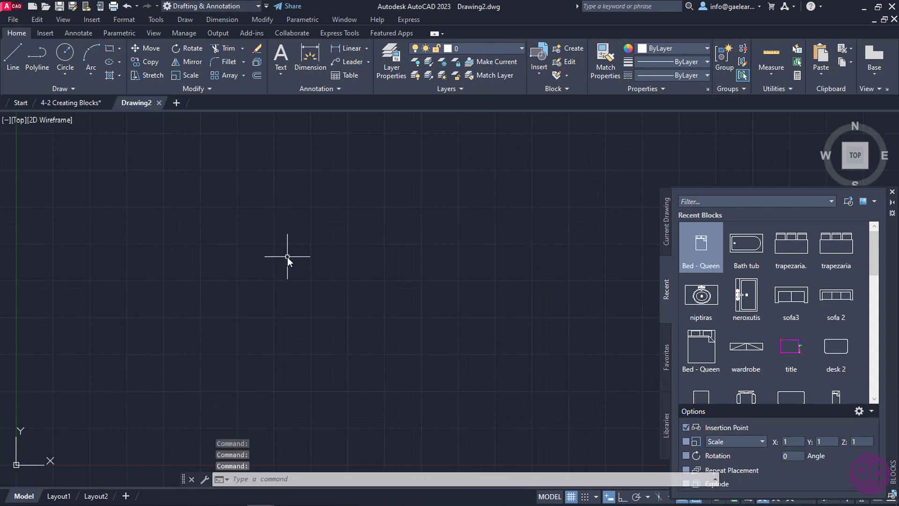
mouse_move(621, 267)
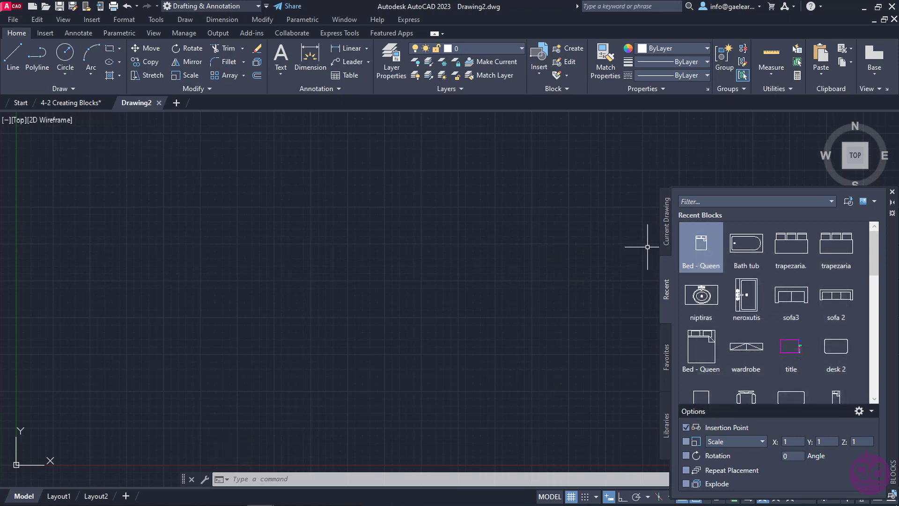
mouse_move(629, 249)
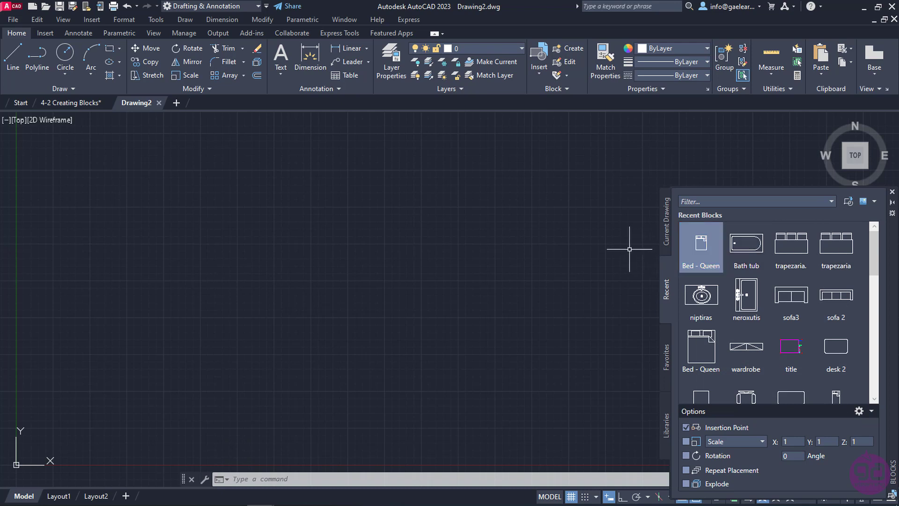
mouse_move(620, 249)
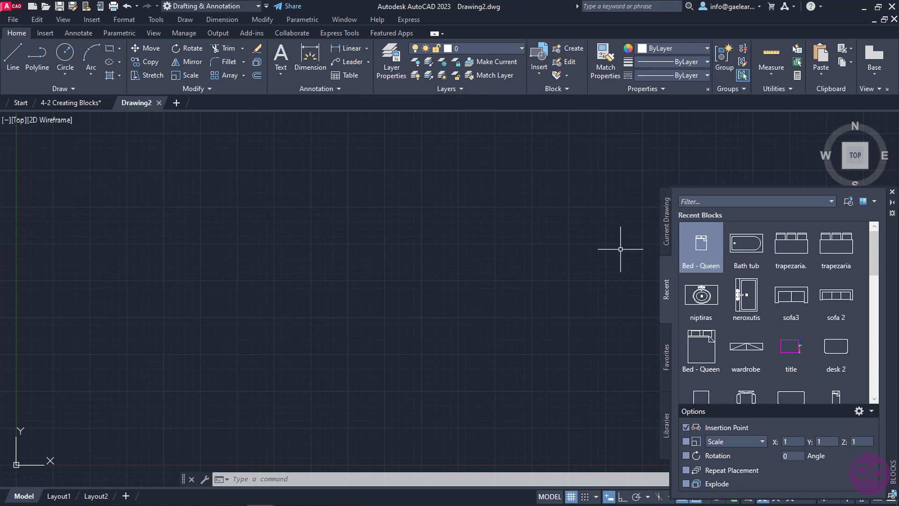
mouse_move(578, 255)
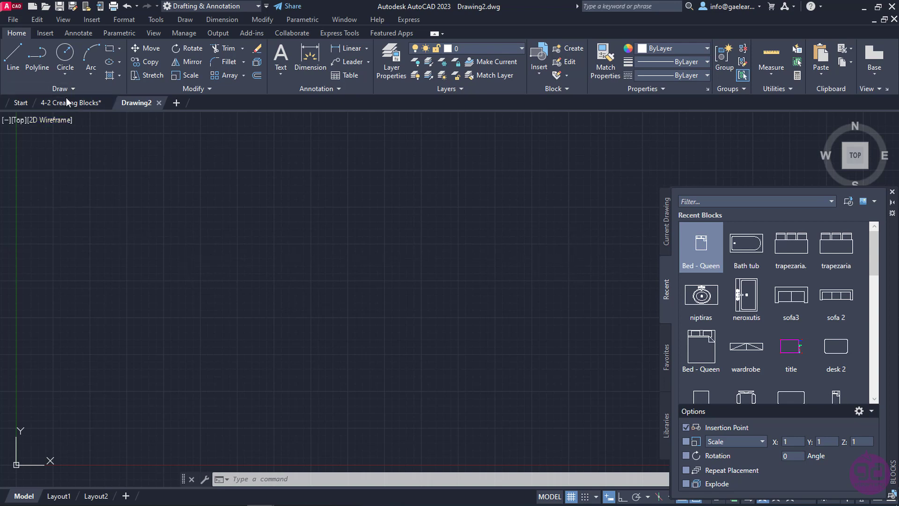
left_click(71, 103)
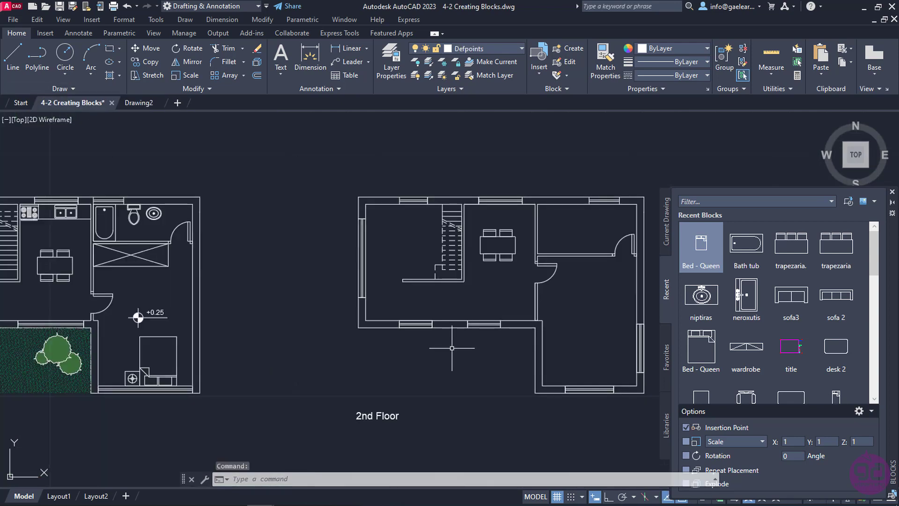
mouse_move(367, 346)
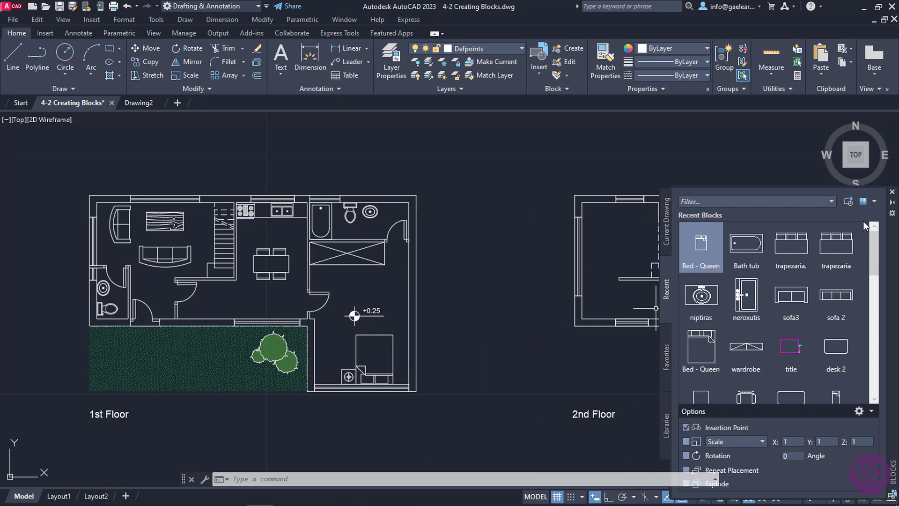
left_click(892, 191)
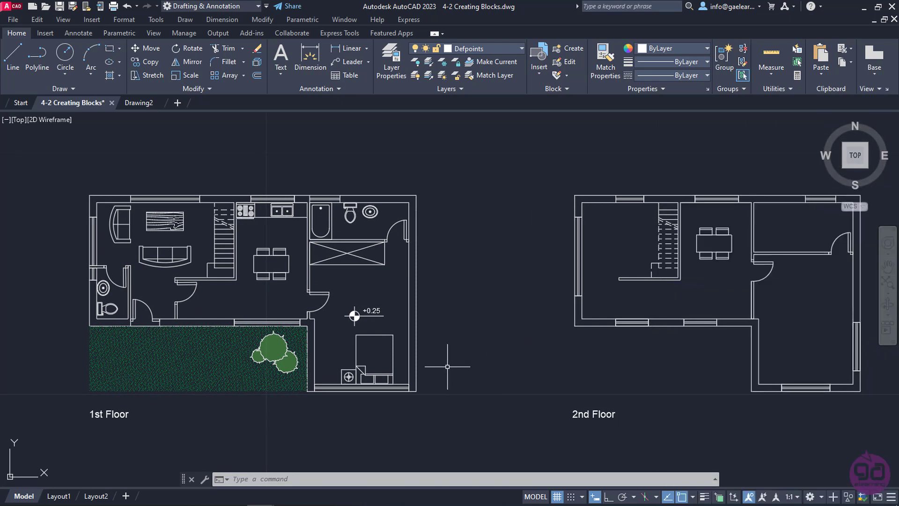
mouse_move(362, 342)
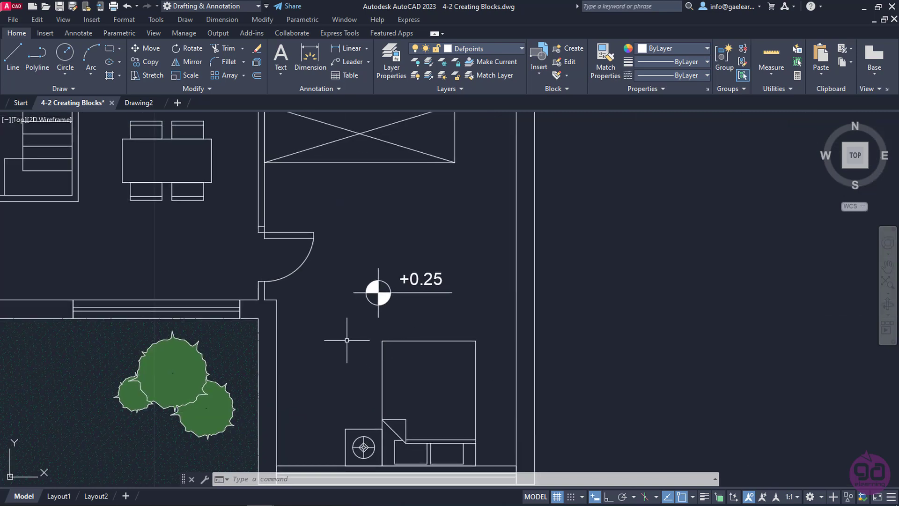
mouse_move(350, 329)
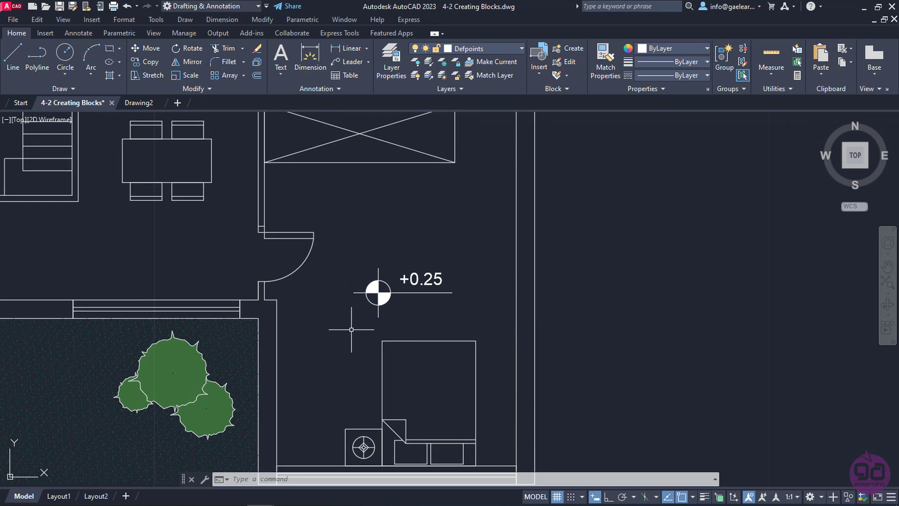
mouse_move(359, 319)
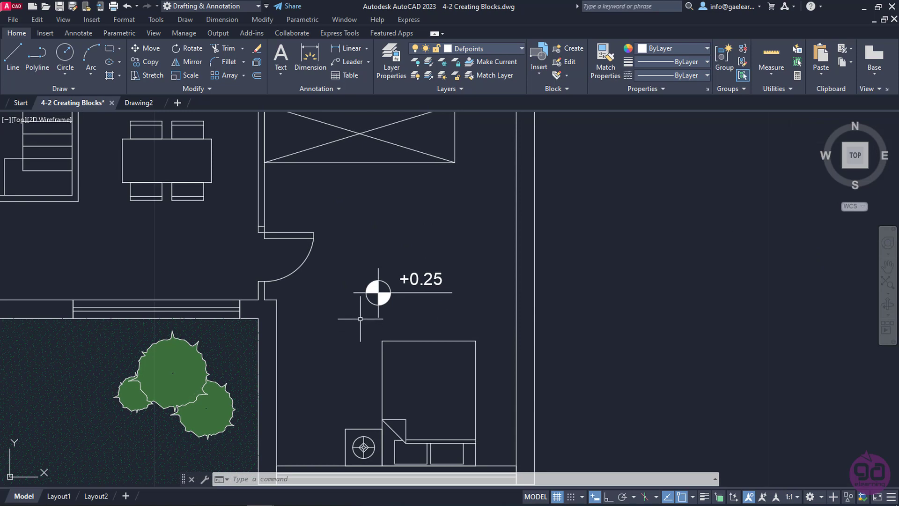
mouse_move(362, 308)
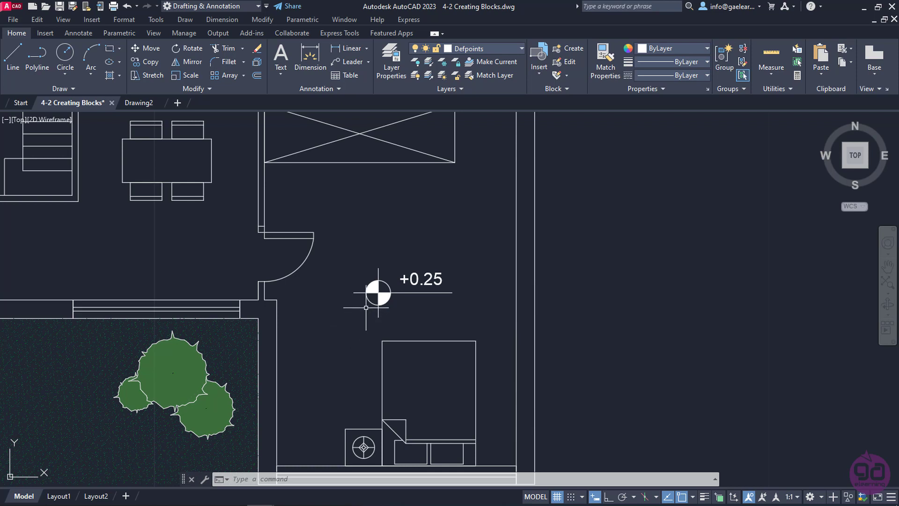
mouse_move(376, 294)
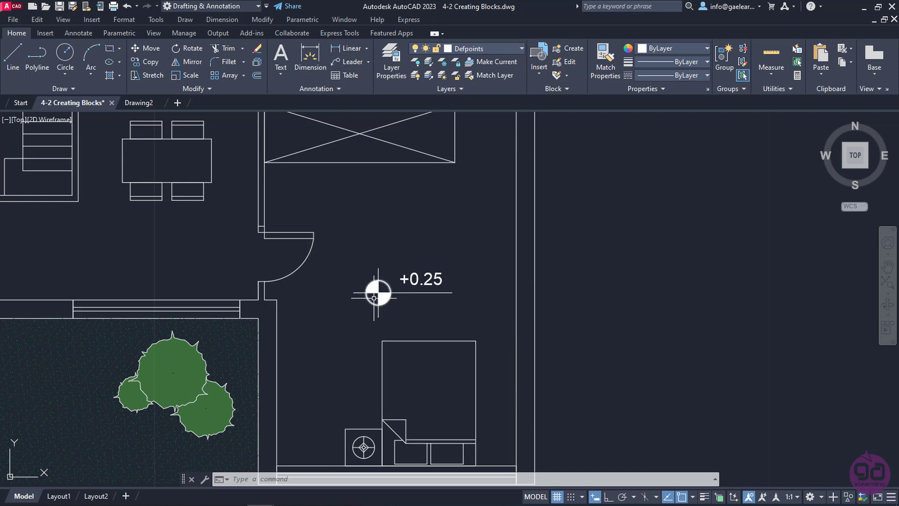
mouse_move(395, 313)
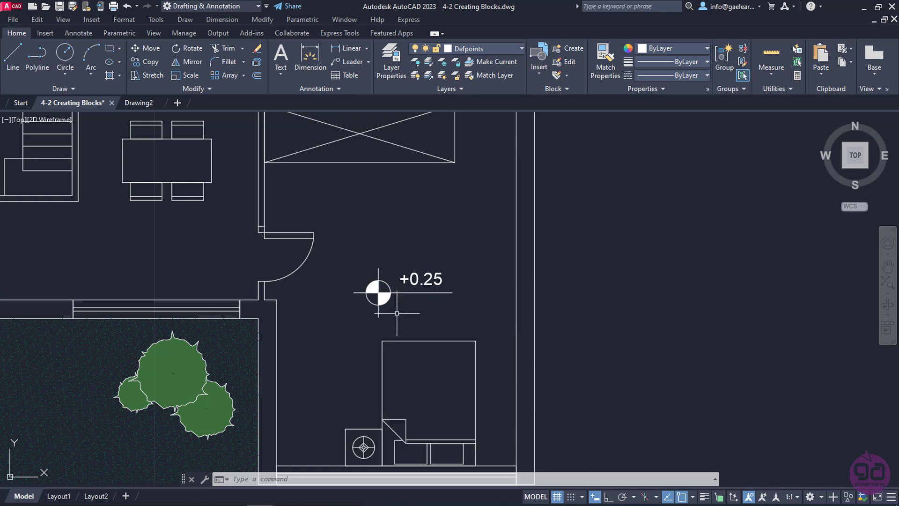
mouse_move(332, 316)
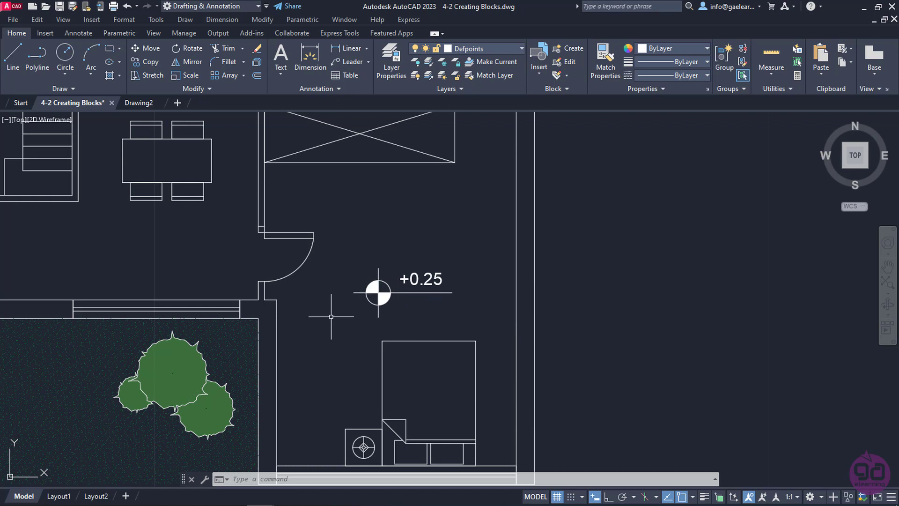
mouse_move(45, 33)
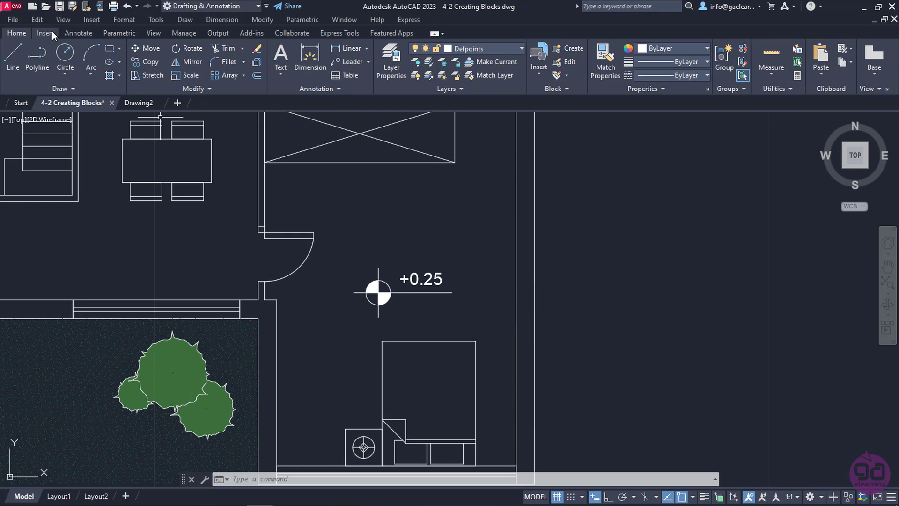
Start Write Block from the Insert ribbon and begin picking its base point.
left_click(45, 32)
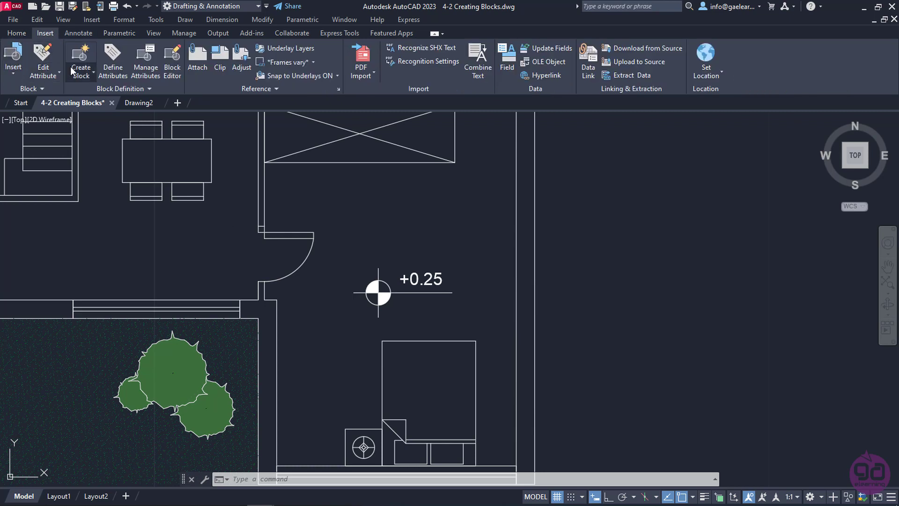
mouse_move(80, 59)
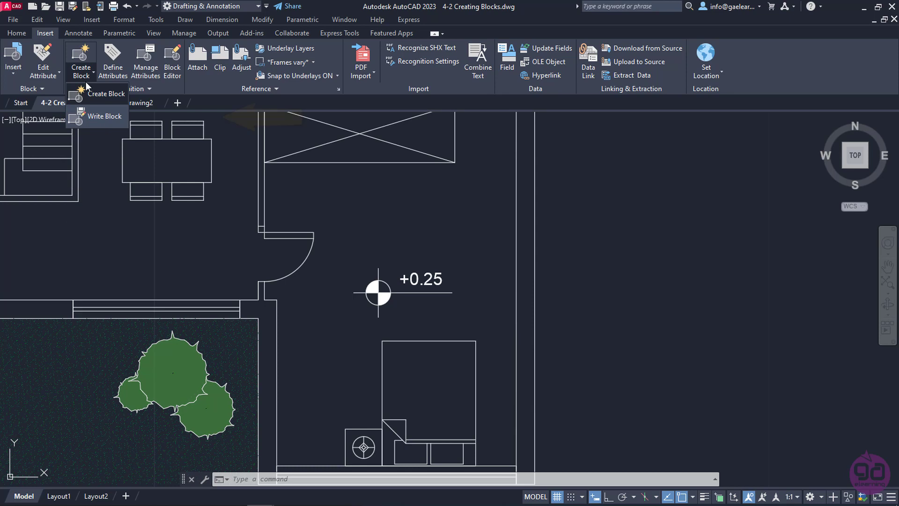
mouse_move(105, 116)
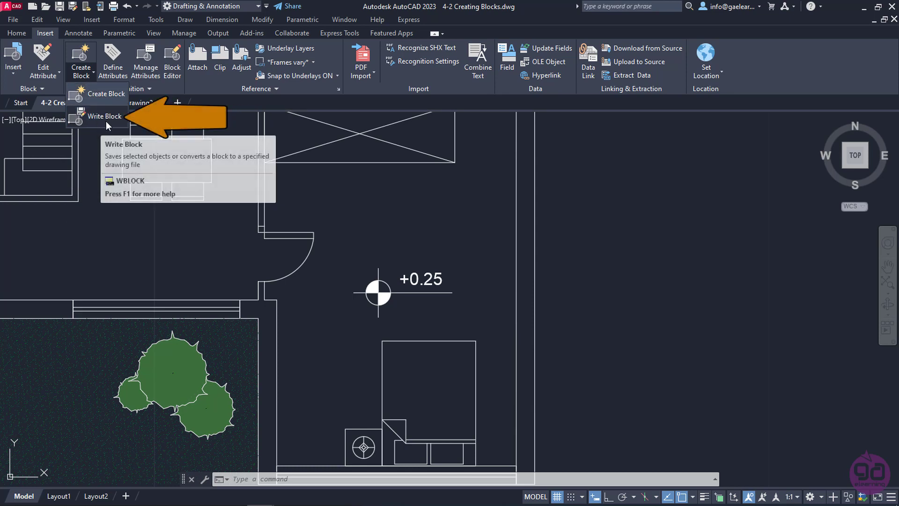
left_click(105, 116)
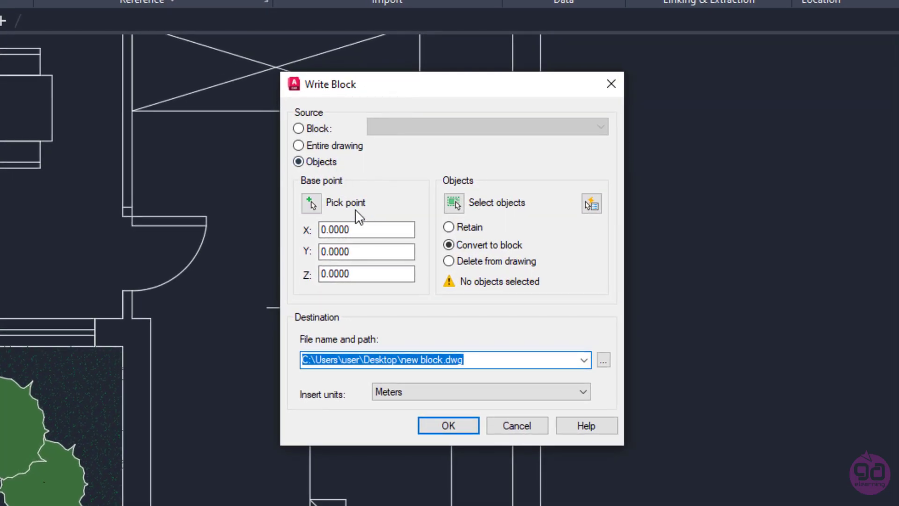
mouse_move(382, 208)
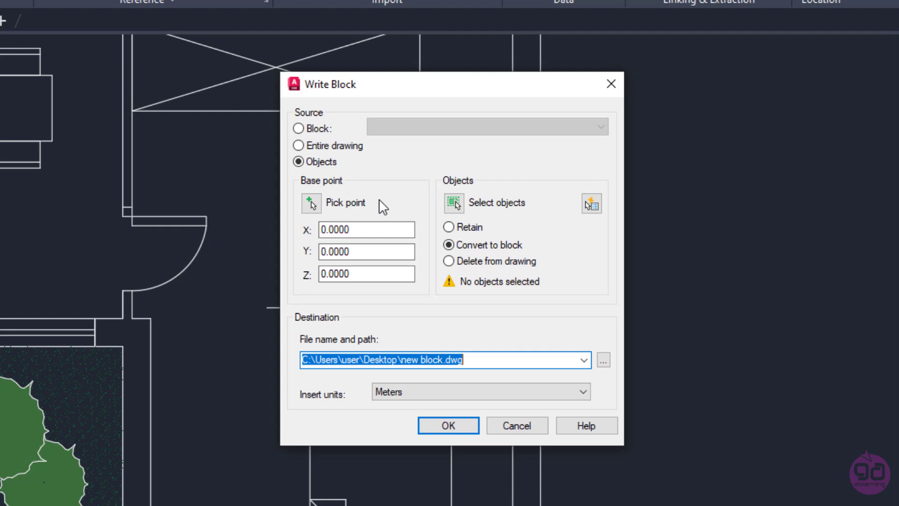
mouse_move(344, 207)
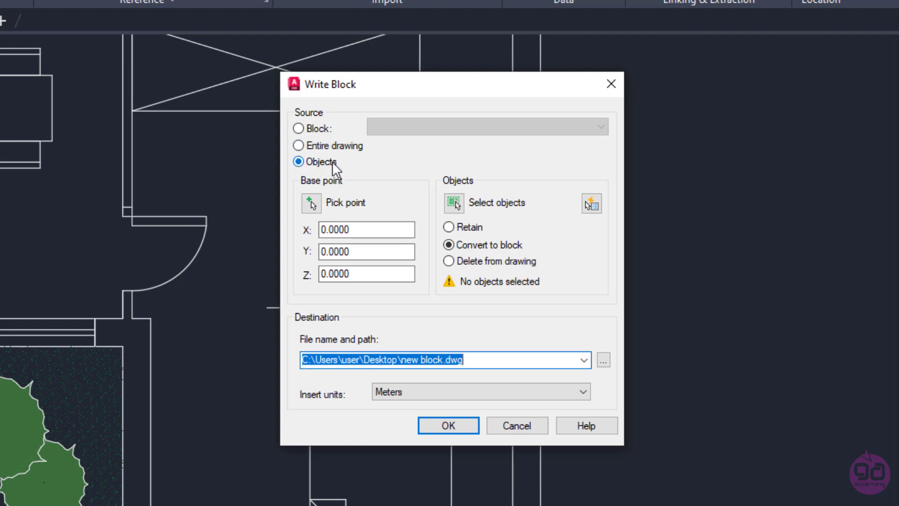
mouse_move(467, 175)
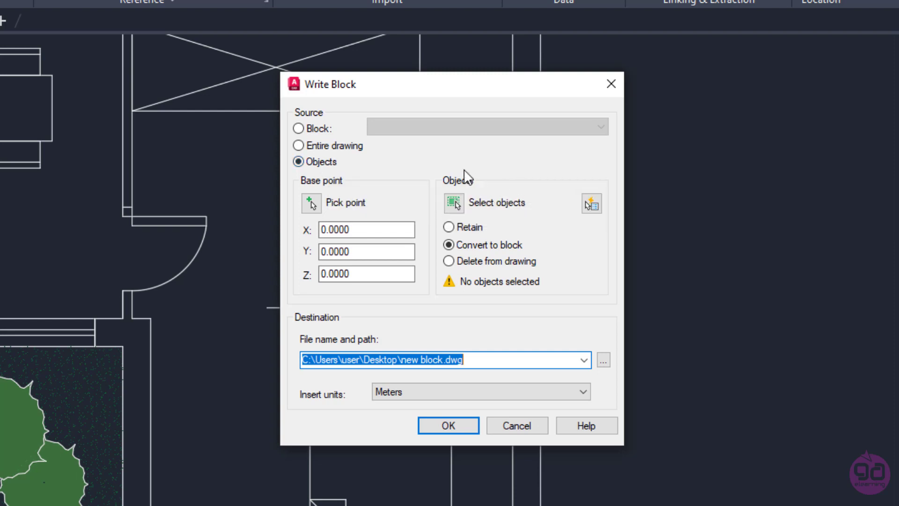
mouse_move(456, 181)
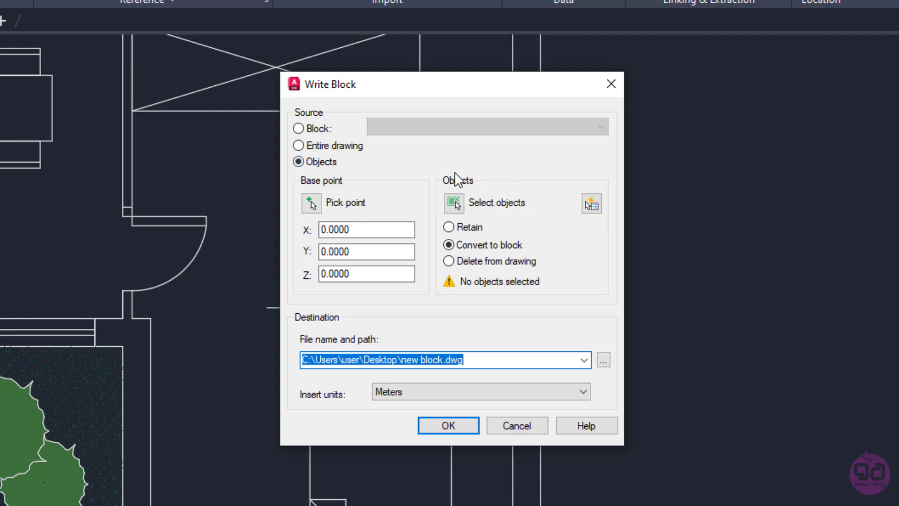
mouse_move(387, 190)
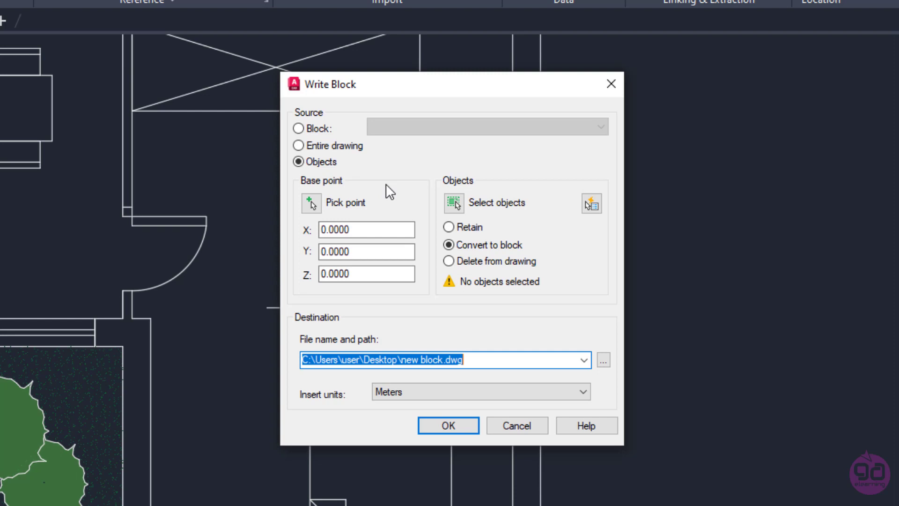
mouse_move(332, 203)
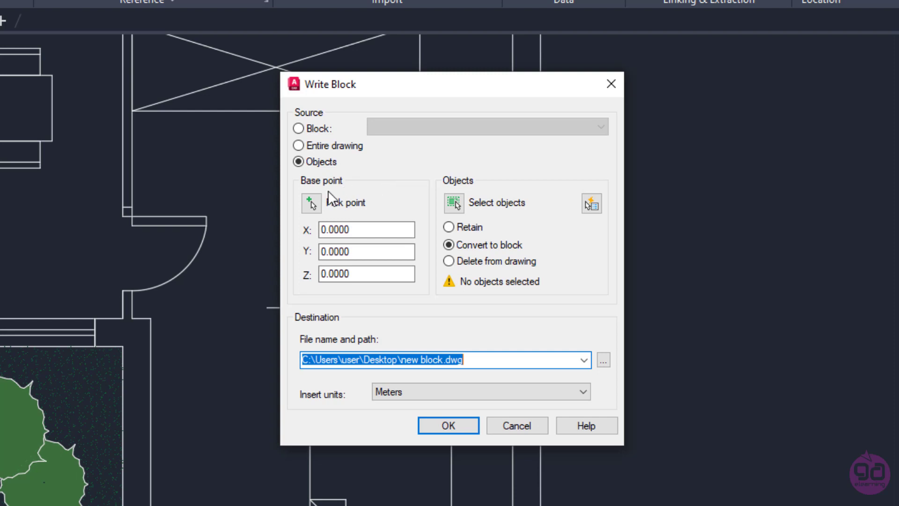
left_click(311, 203)
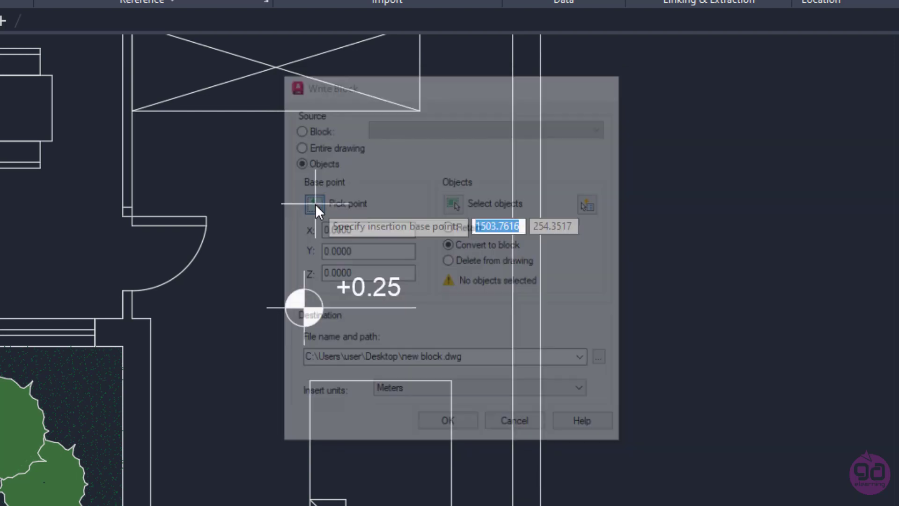
Pick point again to choose the level symbol's centre as the base point.
left_click(315, 203)
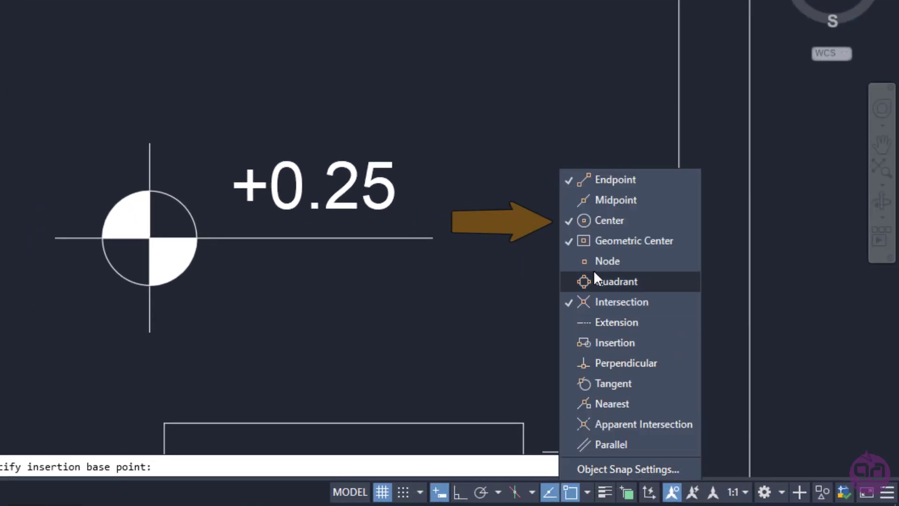
mouse_move(471, 297)
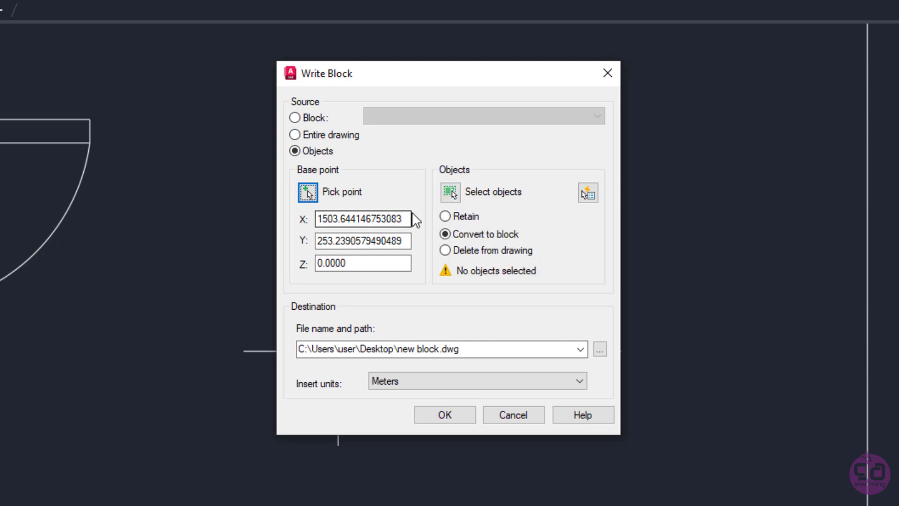
mouse_move(435, 206)
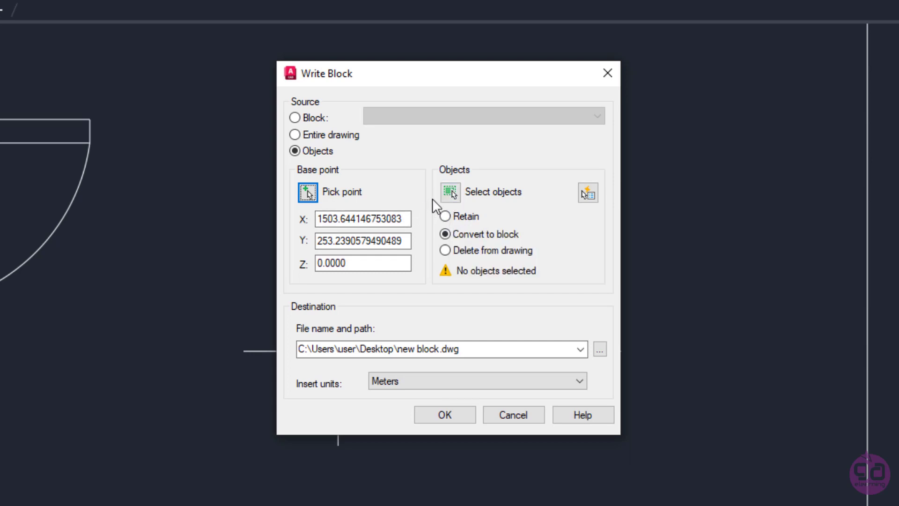
Choose Select objects to pick the +0.25 symbol's circle, lines and text for the block.
left_click(450, 191)
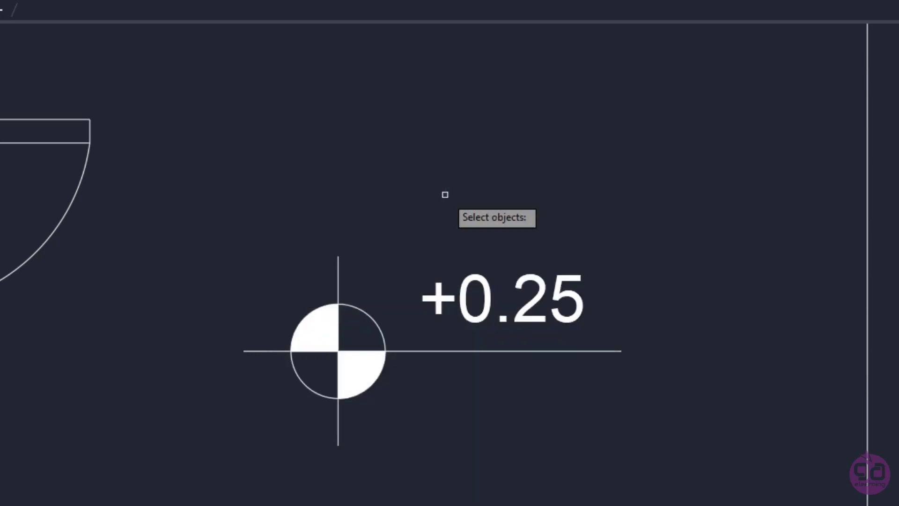
mouse_move(400, 316)
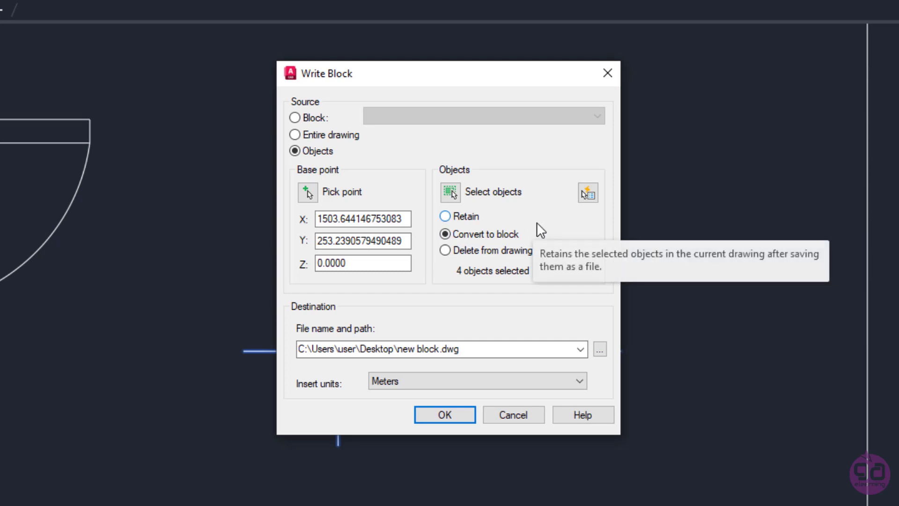
mouse_move(459, 224)
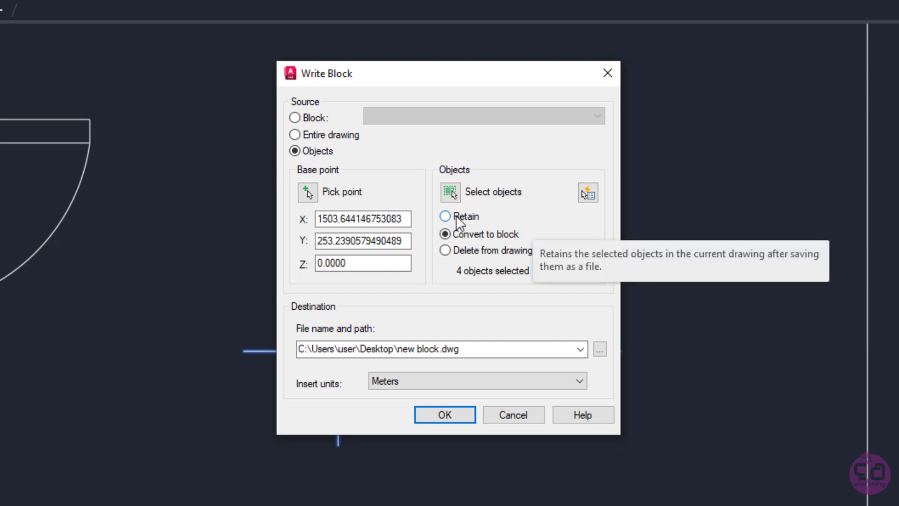
mouse_move(453, 254)
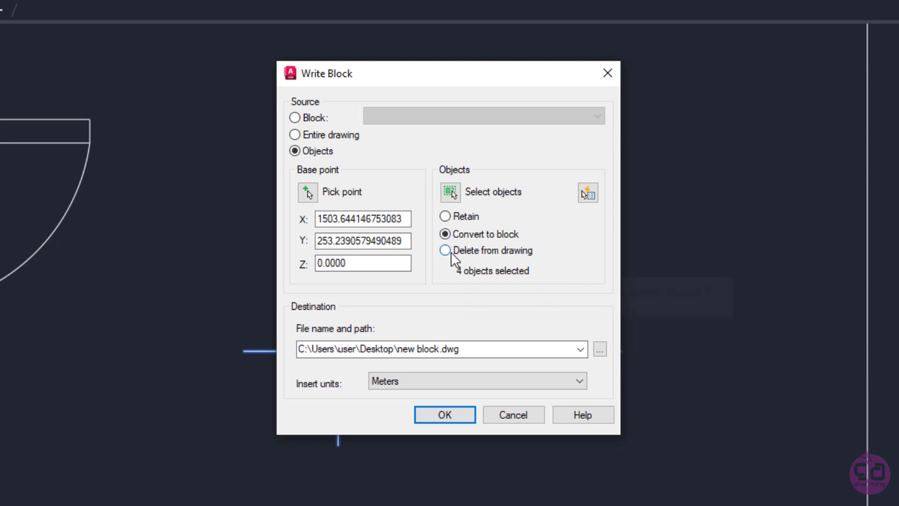
mouse_move(442, 293)
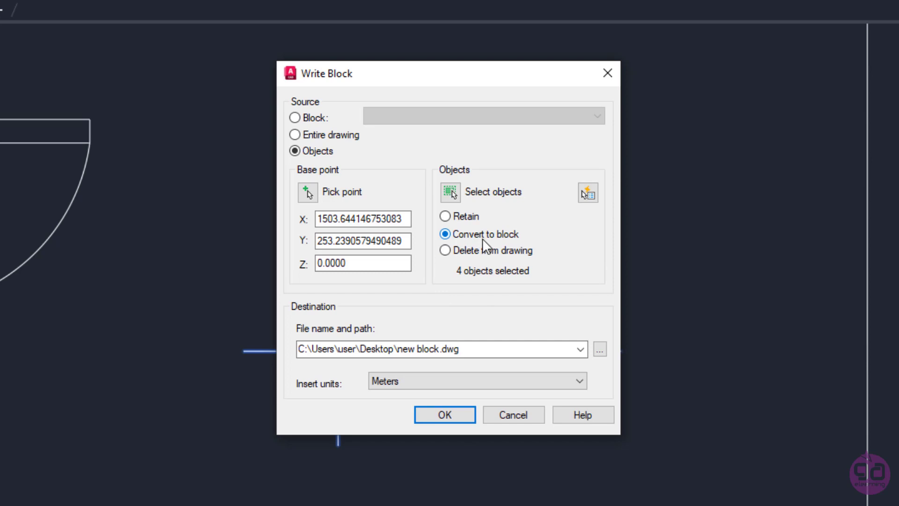
mouse_move(407, 303)
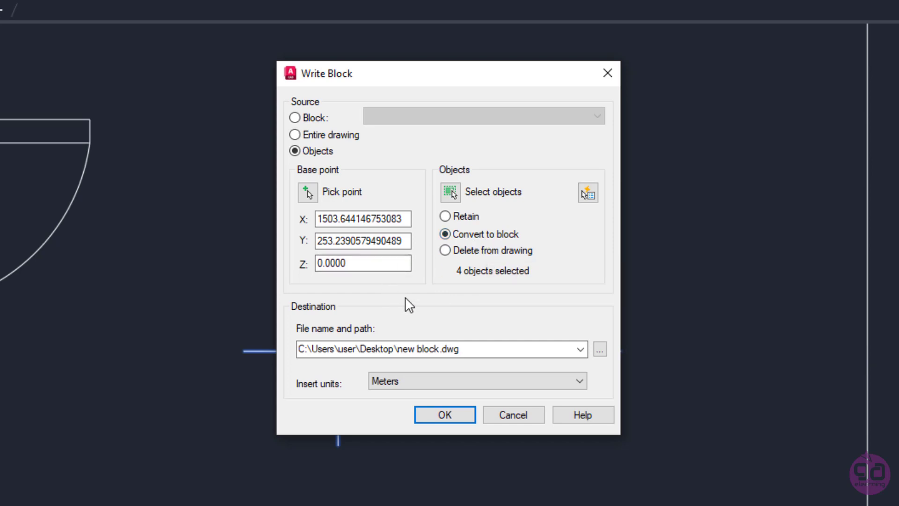
mouse_move(470, 289)
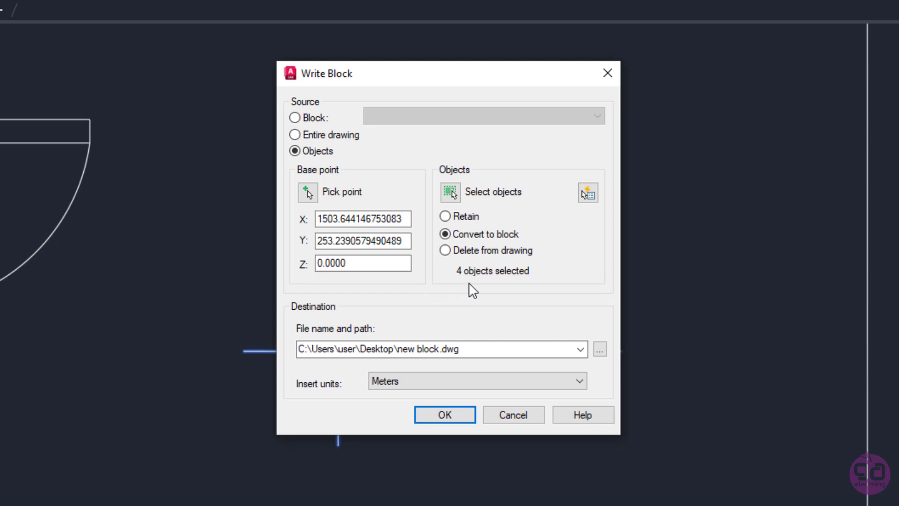
mouse_move(472, 301)
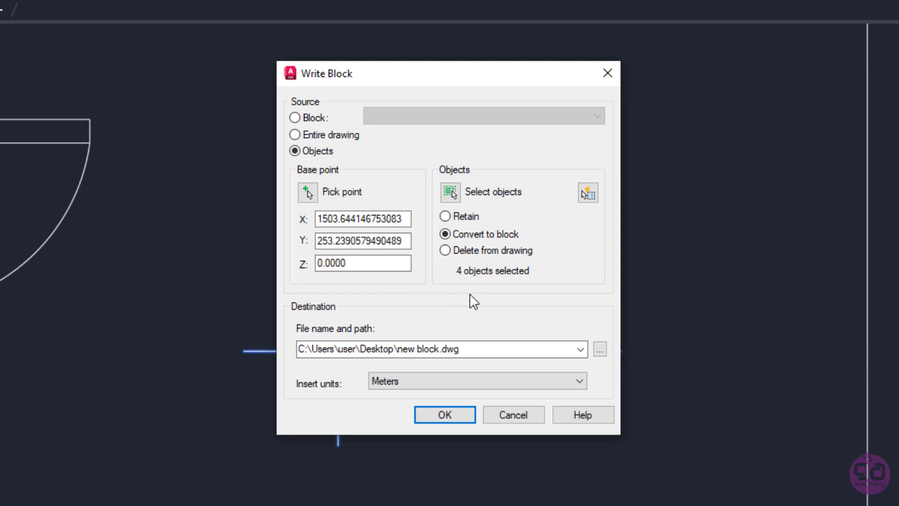
mouse_move(292, 346)
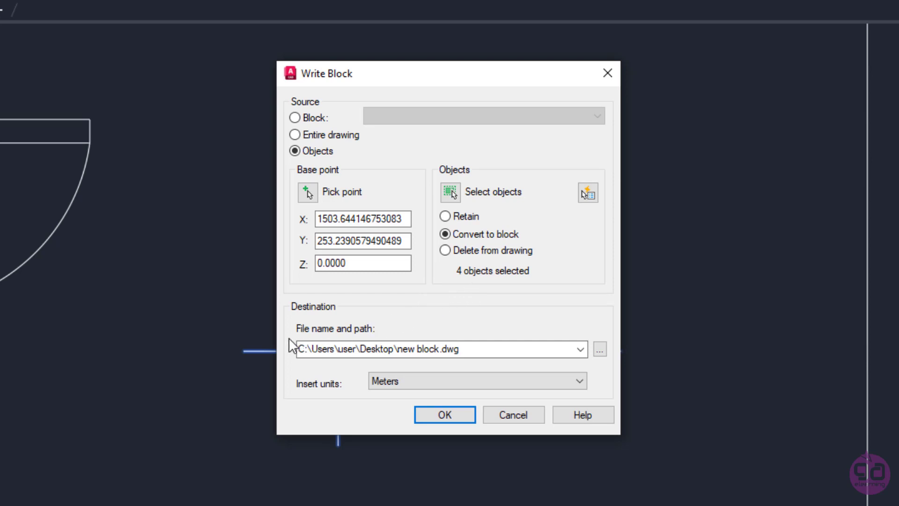
Set the block destination to symbol.dwg on the Desktop, replacing new block.dwg.
left_click(440, 348)
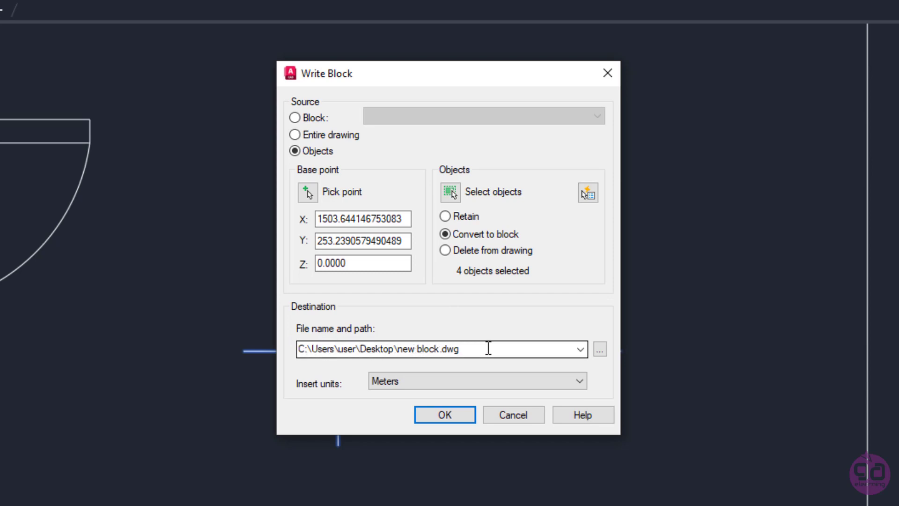
mouse_move(496, 372)
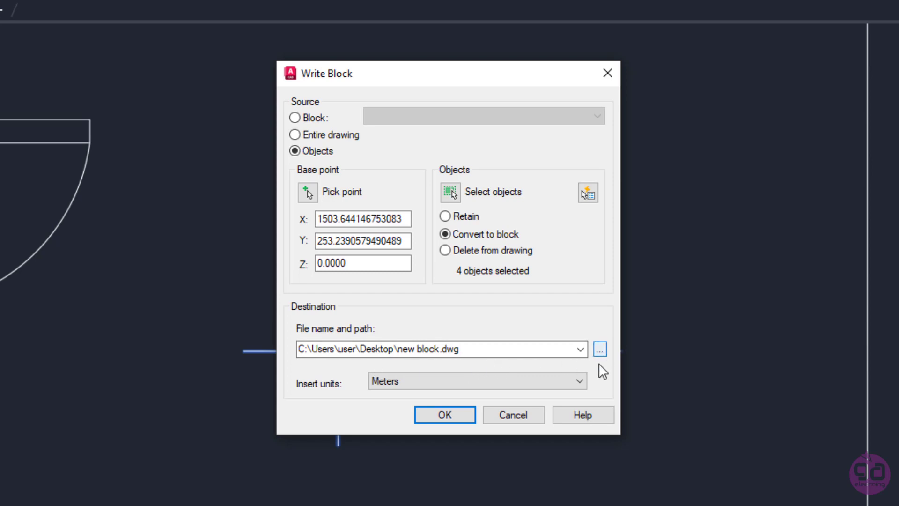
left_click(367, 349)
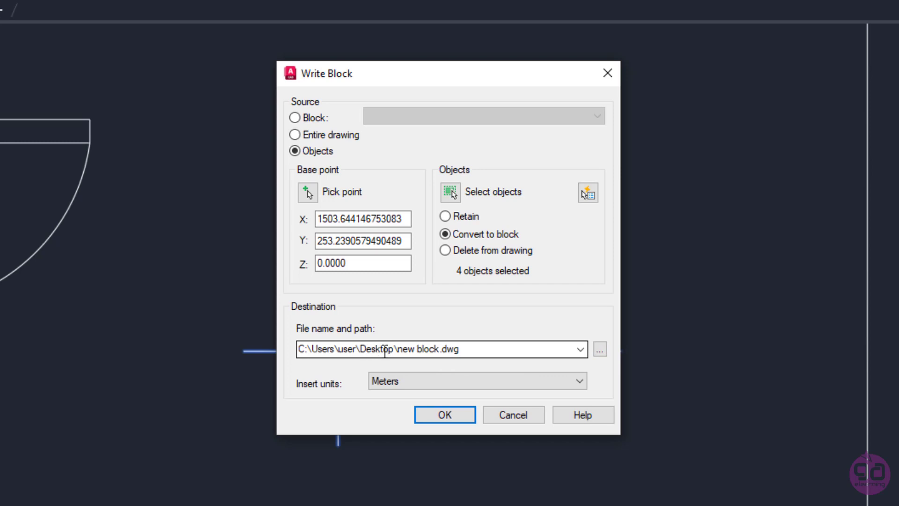
mouse_move(589, 368)
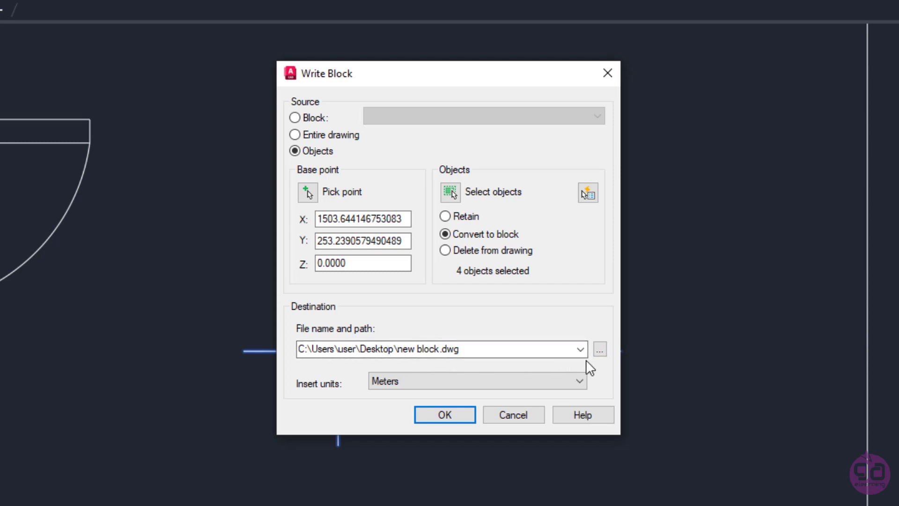
mouse_move(599, 349)
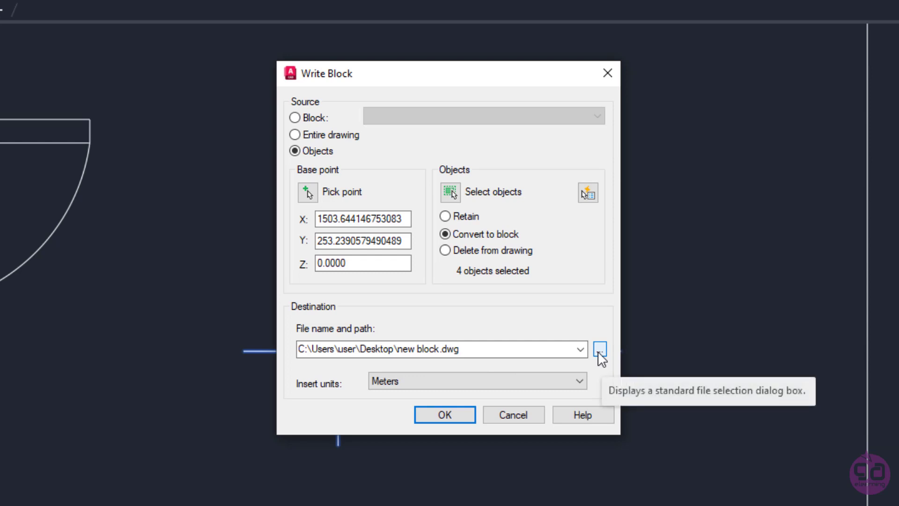
left_click(599, 350)
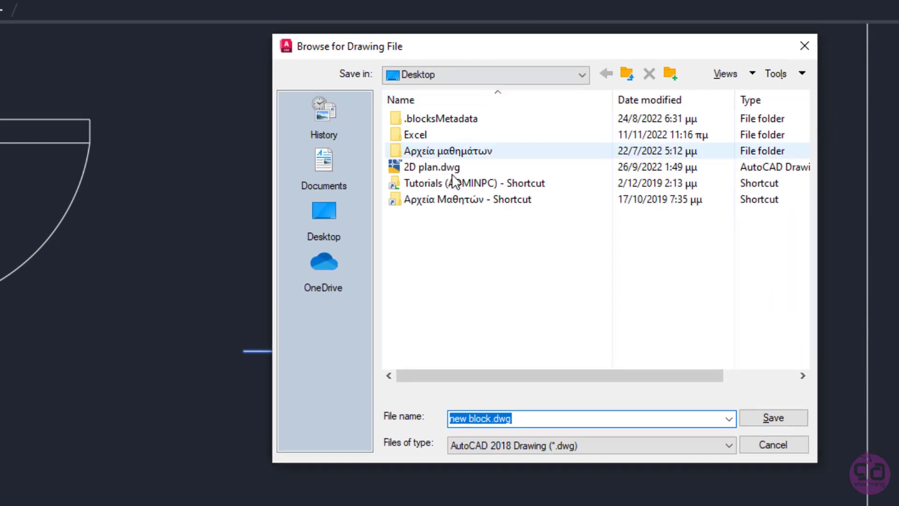
left_click(323, 213)
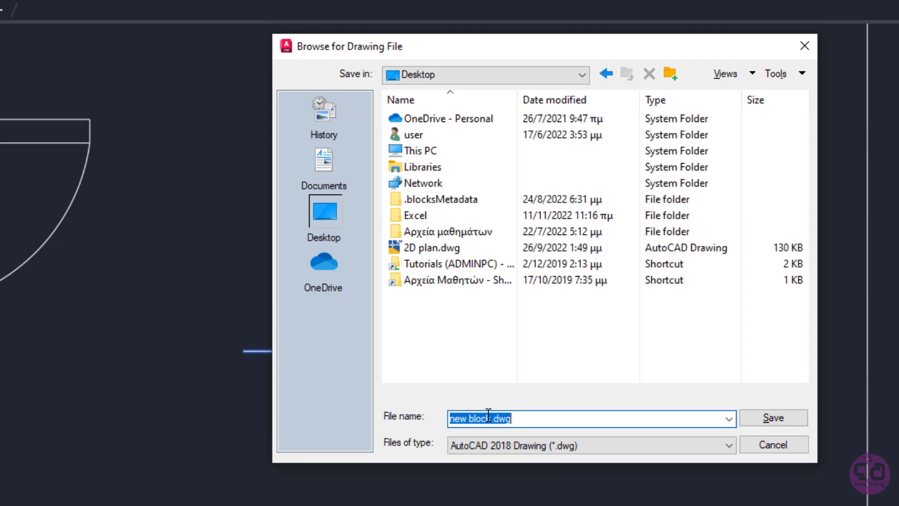
type("sym")
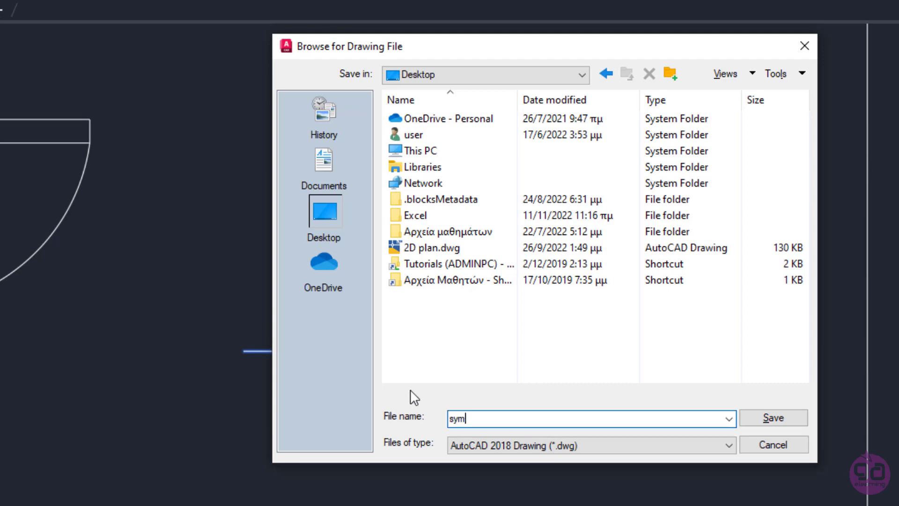
type("bol")
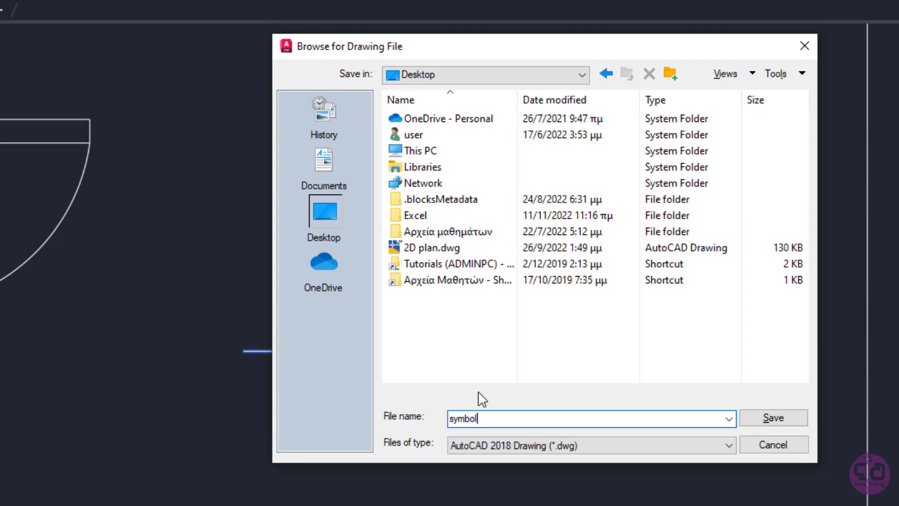
left_click(773, 417)
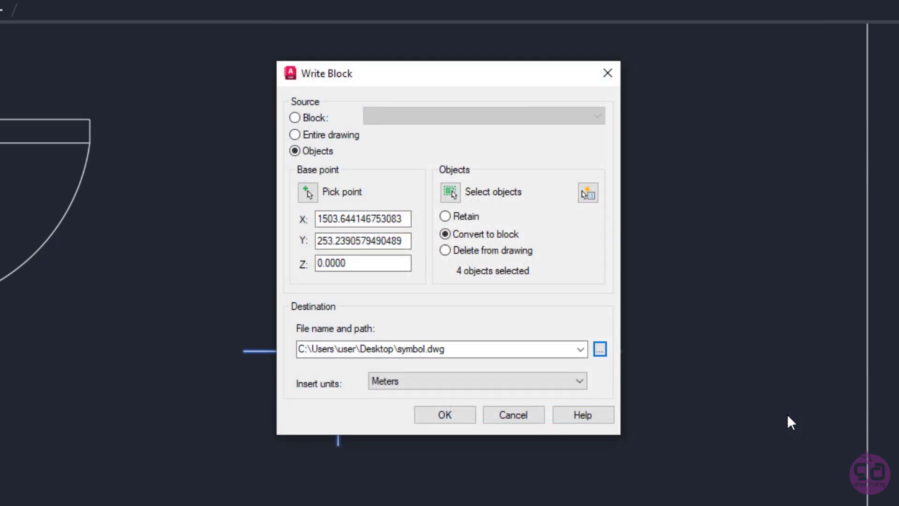
mouse_move(647, 459)
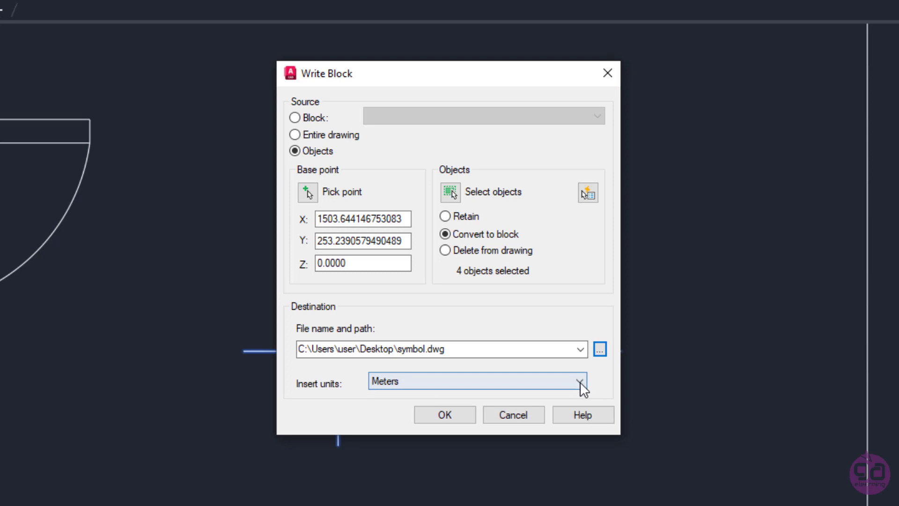
Keep Meters as insert units and write the level symbol out to symbol.dwg.
left_click(581, 381)
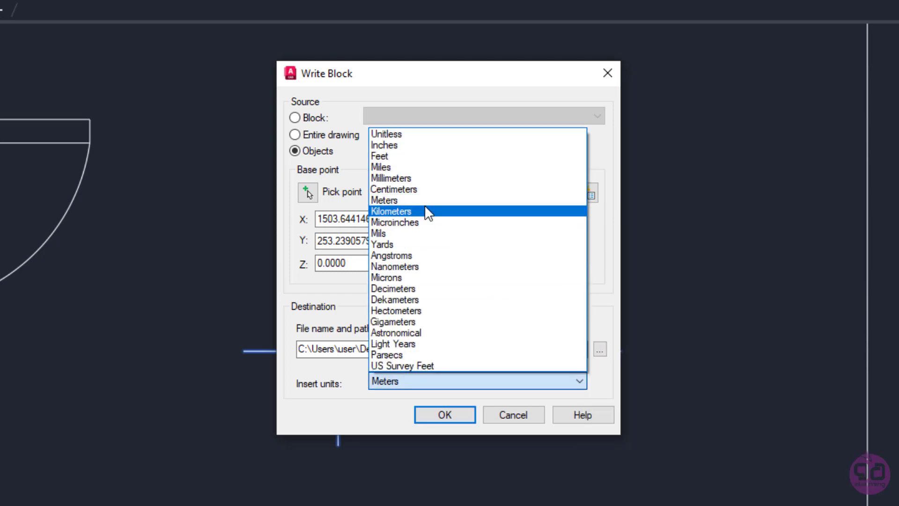
left_click(384, 200)
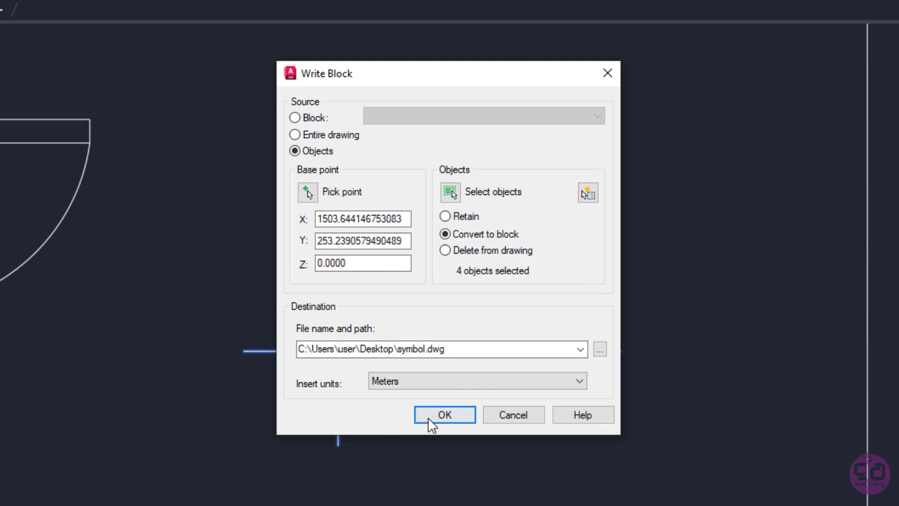
left_click(444, 414)
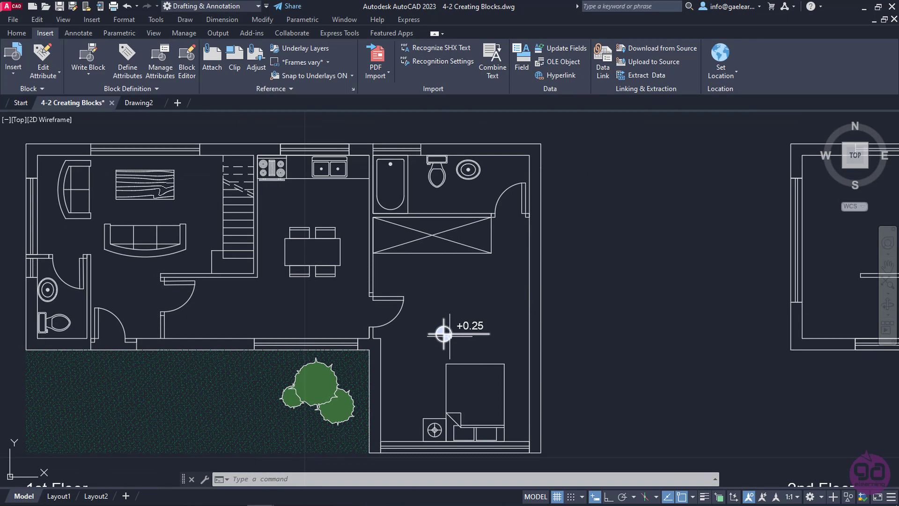
mouse_move(443, 334)
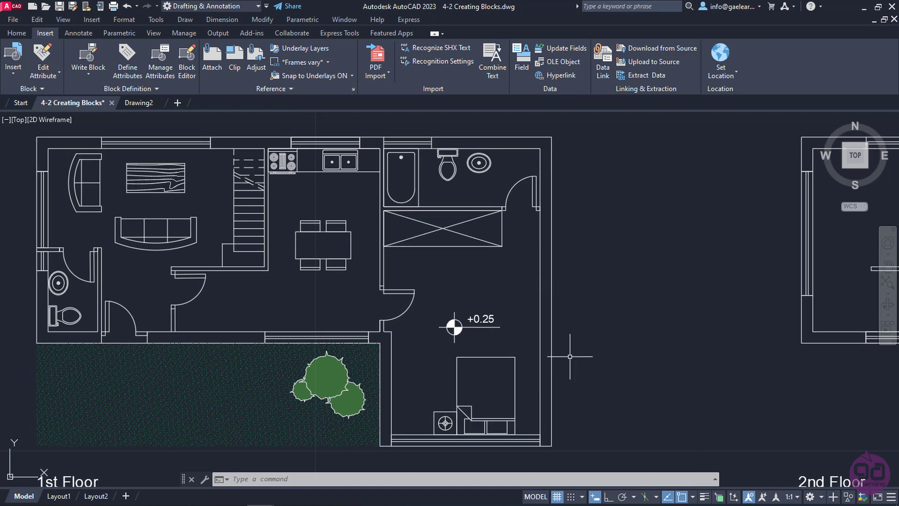
Load symbol.dwg via Blocks from Libraries and pick the level symbol to place in the garden.
left_click(12, 57)
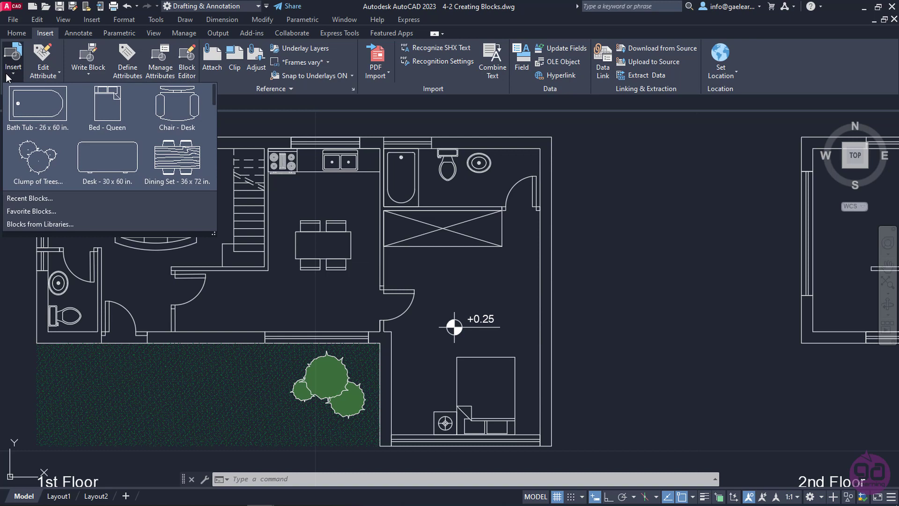
mouse_move(39, 224)
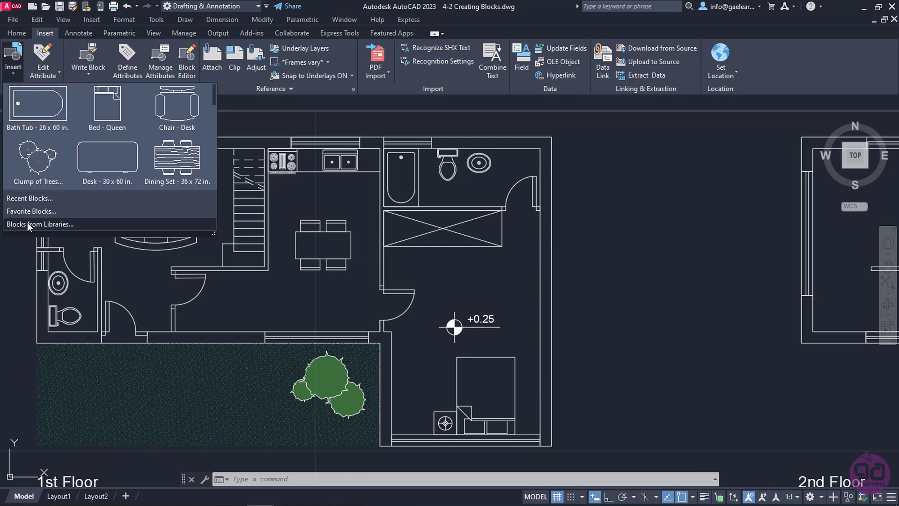
left_click(40, 224)
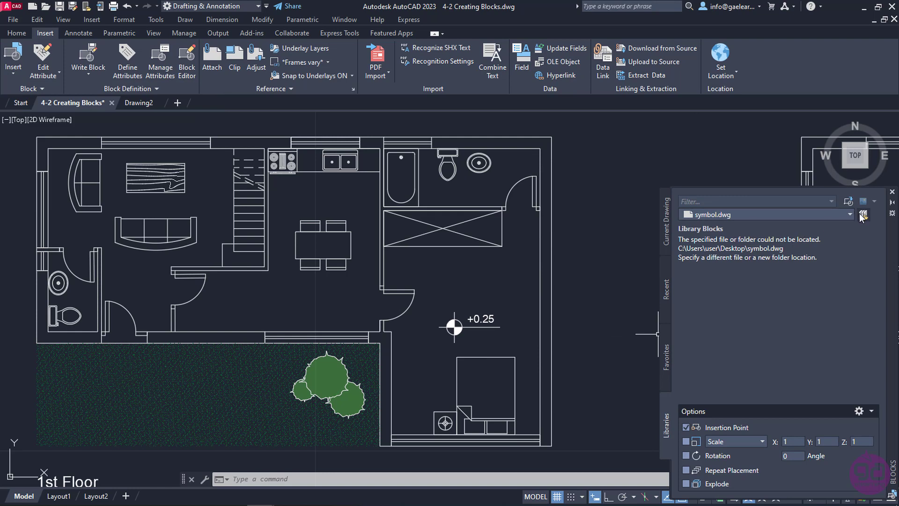
left_click(864, 214)
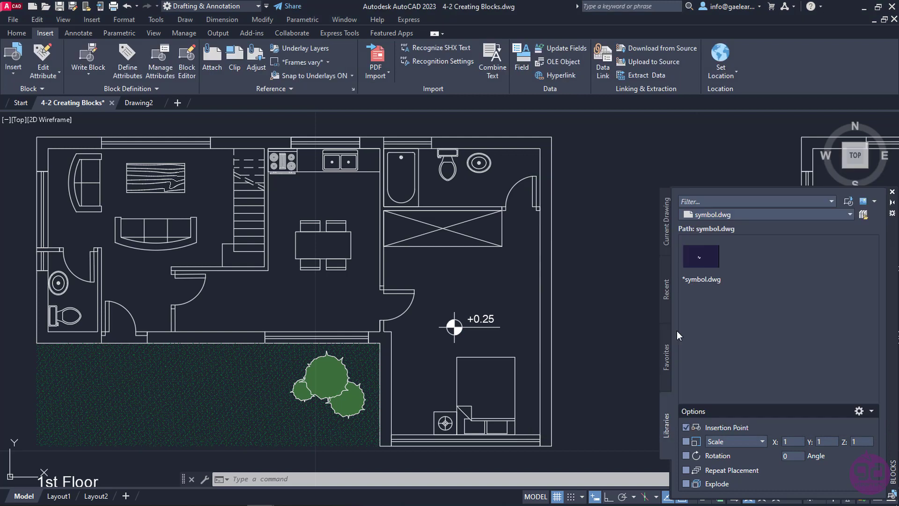
mouse_move(715, 296)
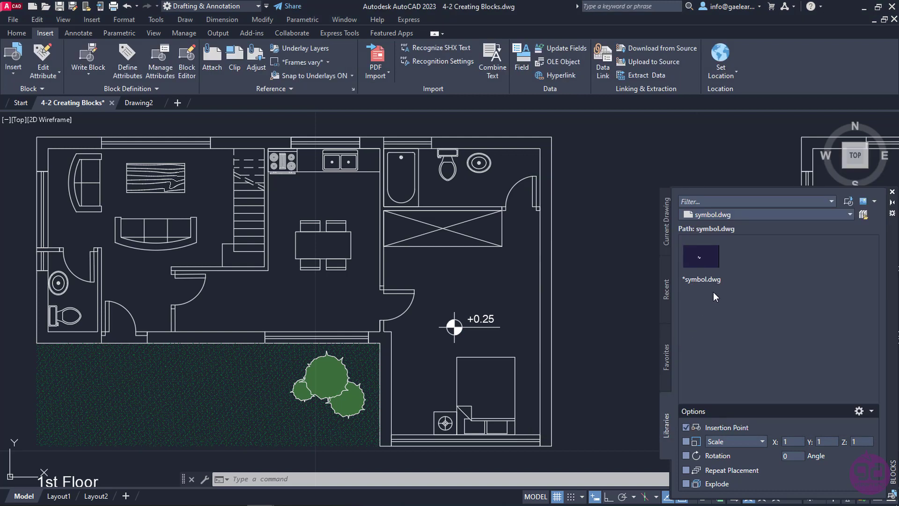
mouse_move(739, 282)
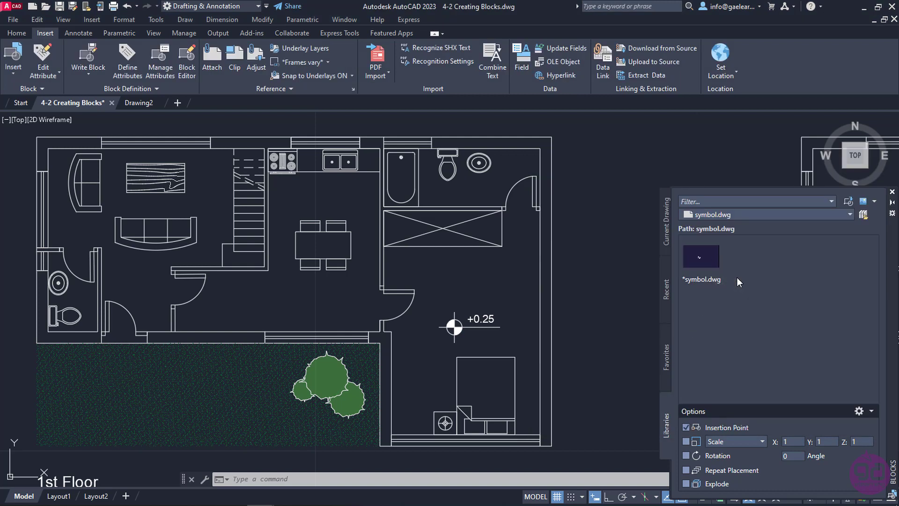
mouse_move(700, 257)
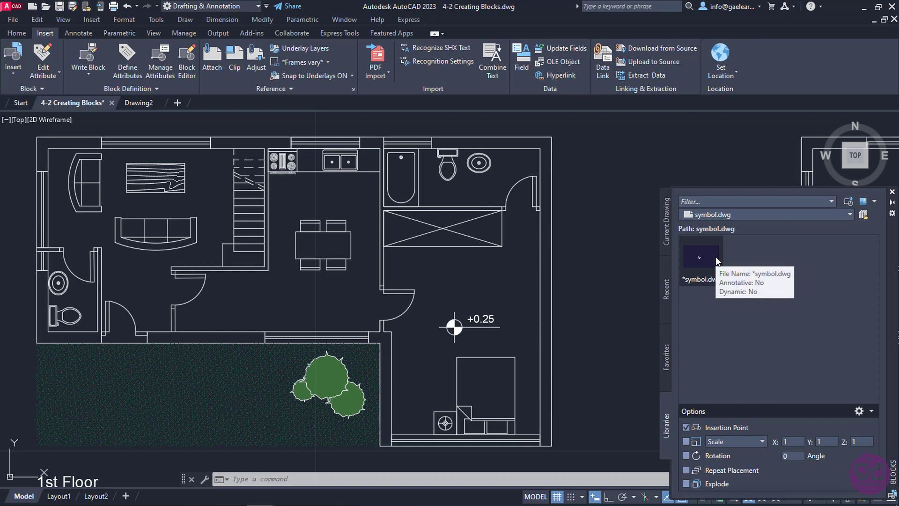
left_click(700, 256)
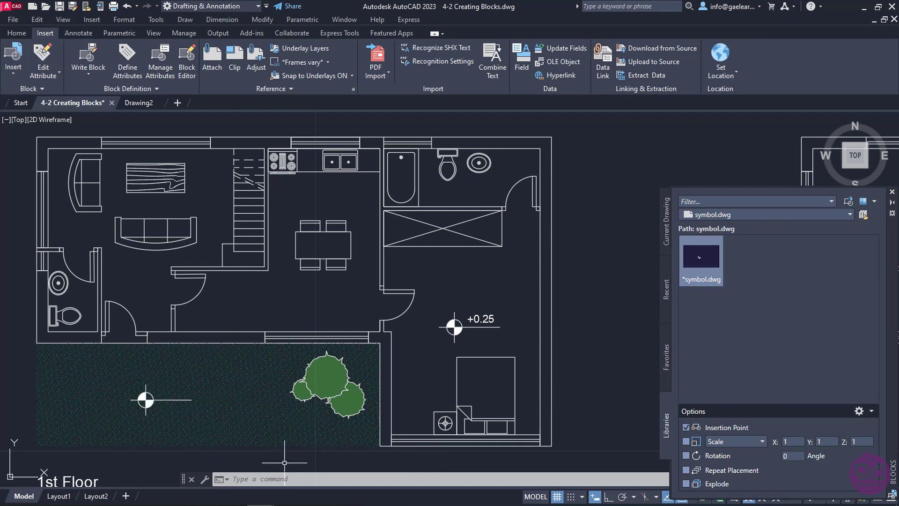
mouse_move(598, 451)
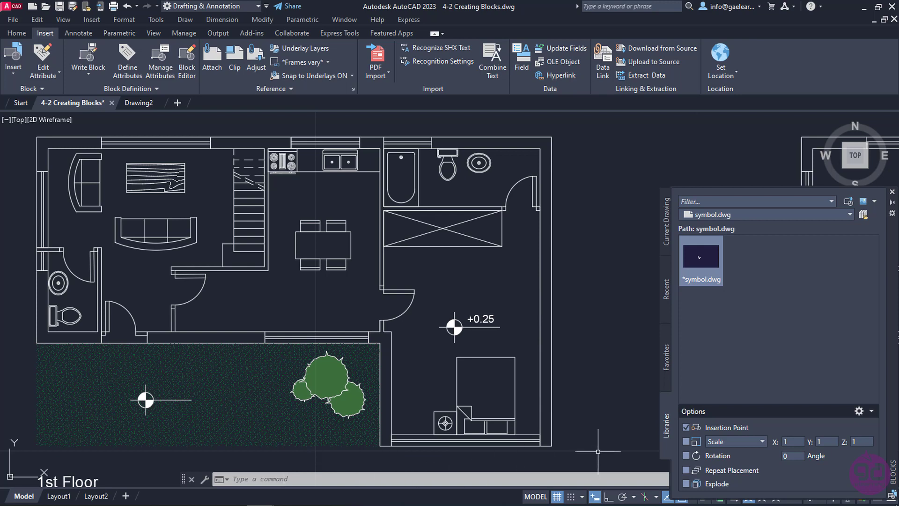